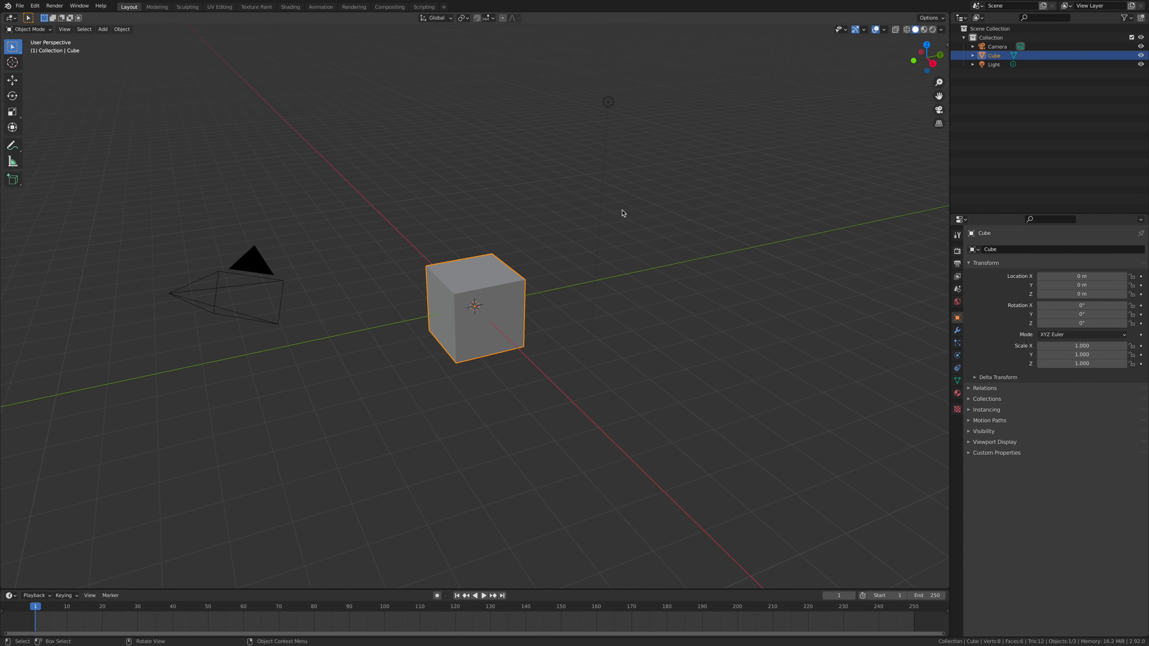
{"action": "mouse_move", "coordinate": [761, 170]}
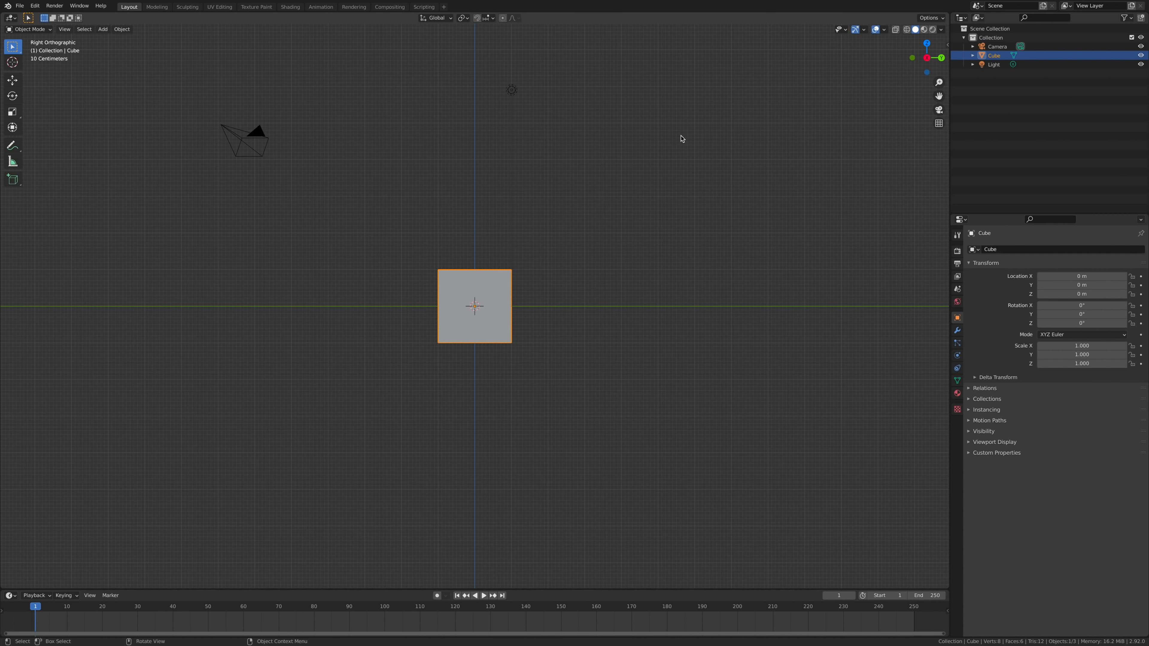
{"action": "mouse_move", "coordinate": [489, 232]}
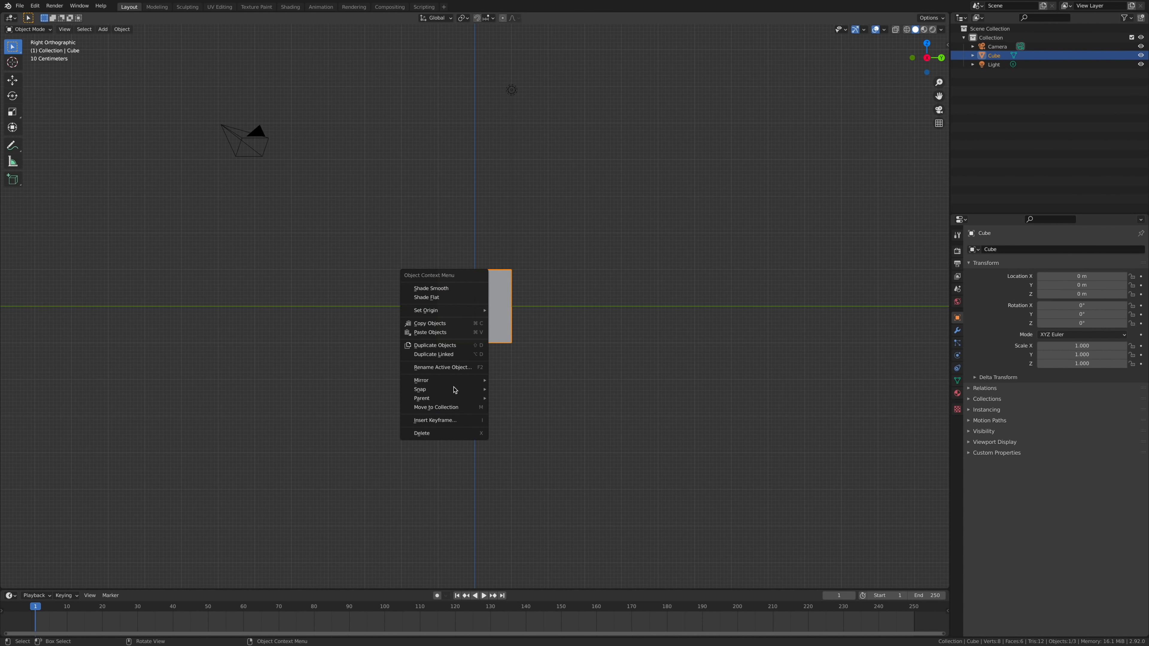
Delete the default cube, leaving only the camera and light.
{"action": "left_click", "coordinate": [421, 432]}
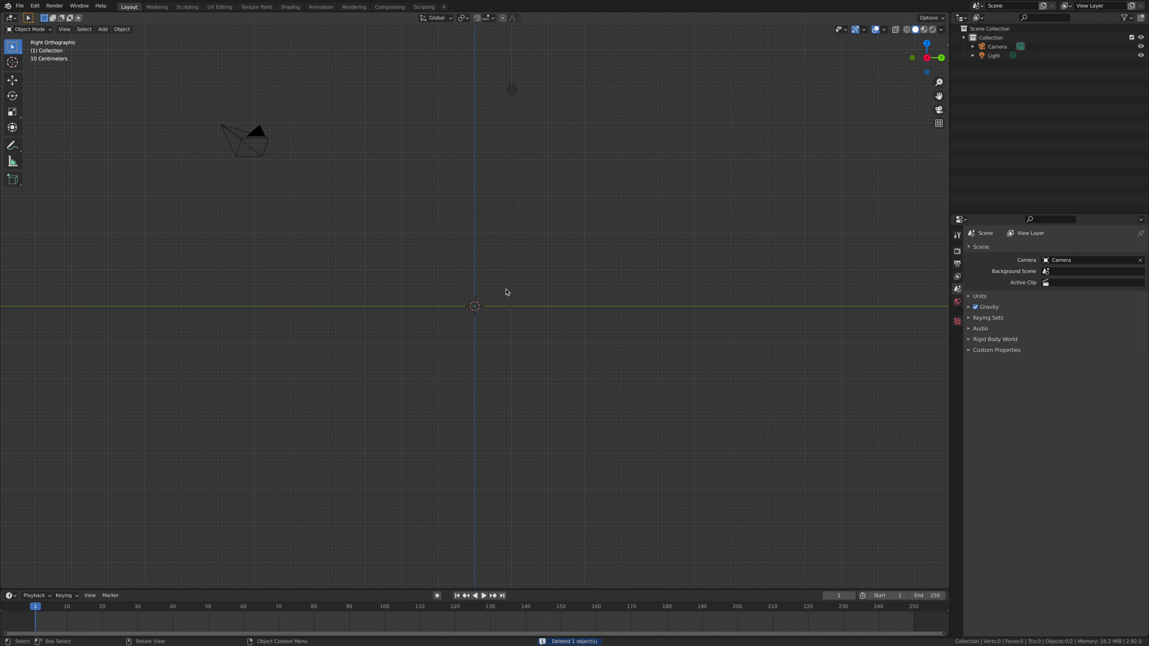
{"action": "mouse_move", "coordinate": [434, 247]}
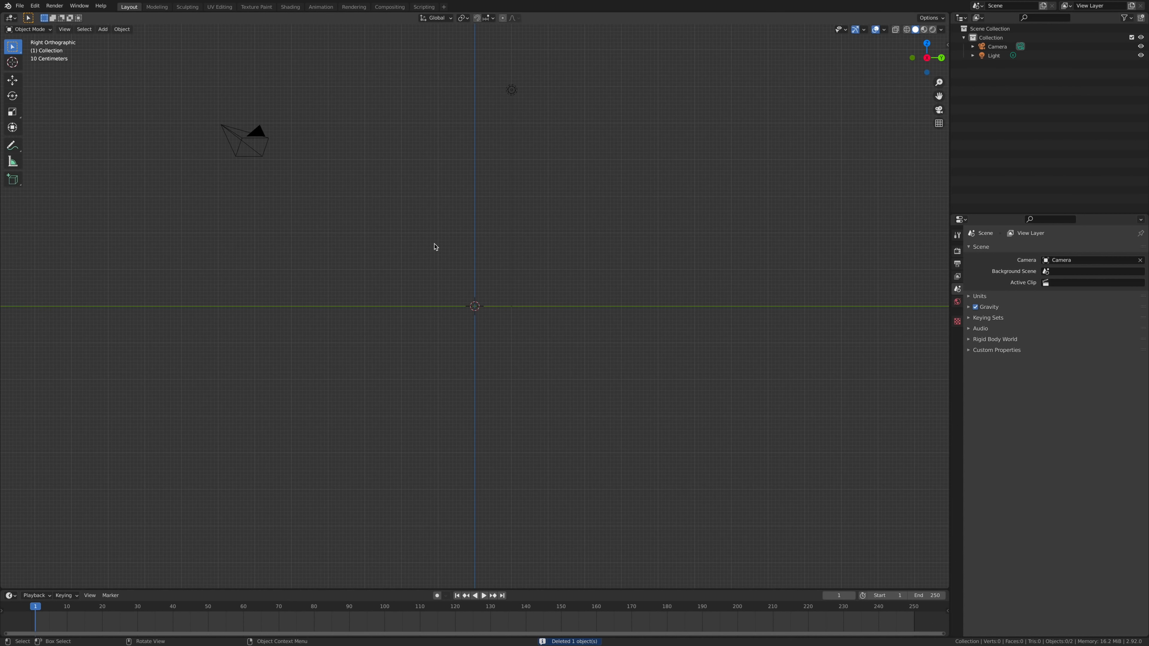
Add a UV sphere at the scene origin where the cube was.
{"action": "left_click", "coordinate": [102, 29]}
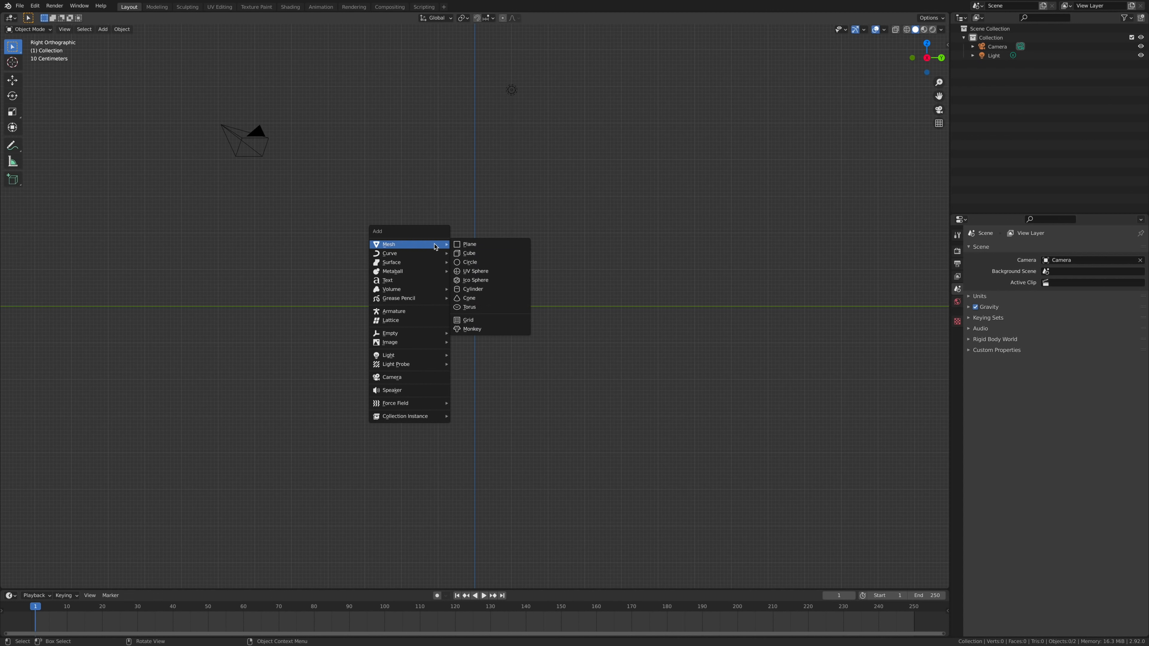
{"action": "left_click", "coordinate": [475, 270]}
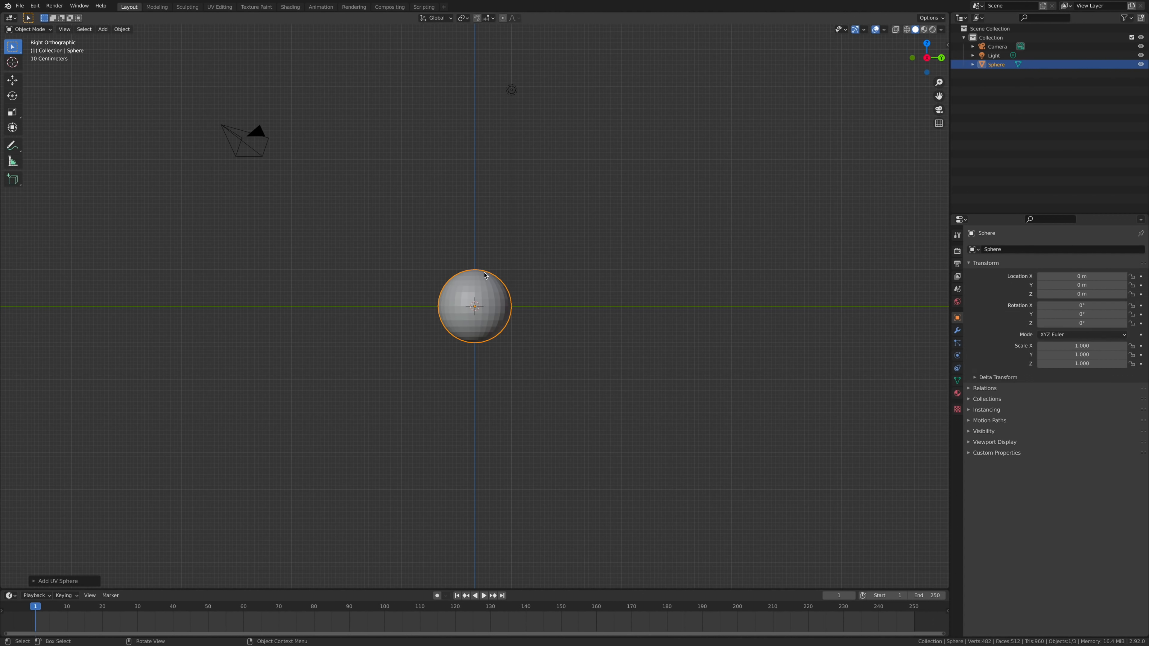
{"action": "mouse_move", "coordinate": [478, 287]}
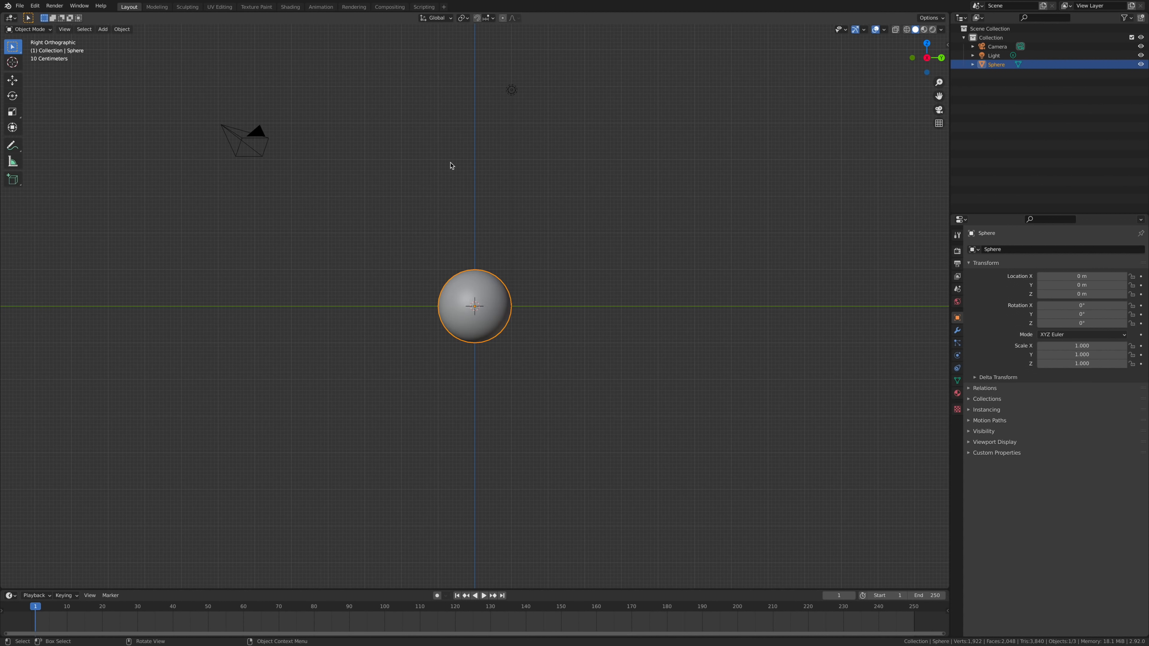
Give the sphere a new material with an Image Texture feeding Base Color and browse for the image.
{"action": "left_click", "coordinate": [958, 394]}
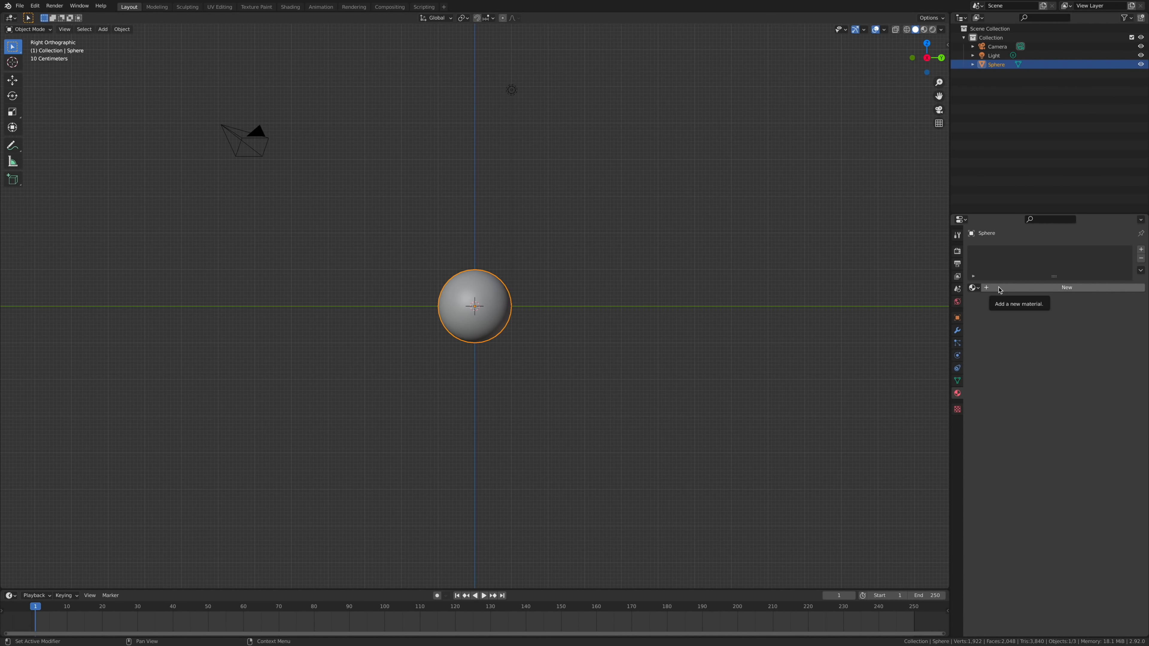
{"action": "left_click", "coordinate": [1067, 287]}
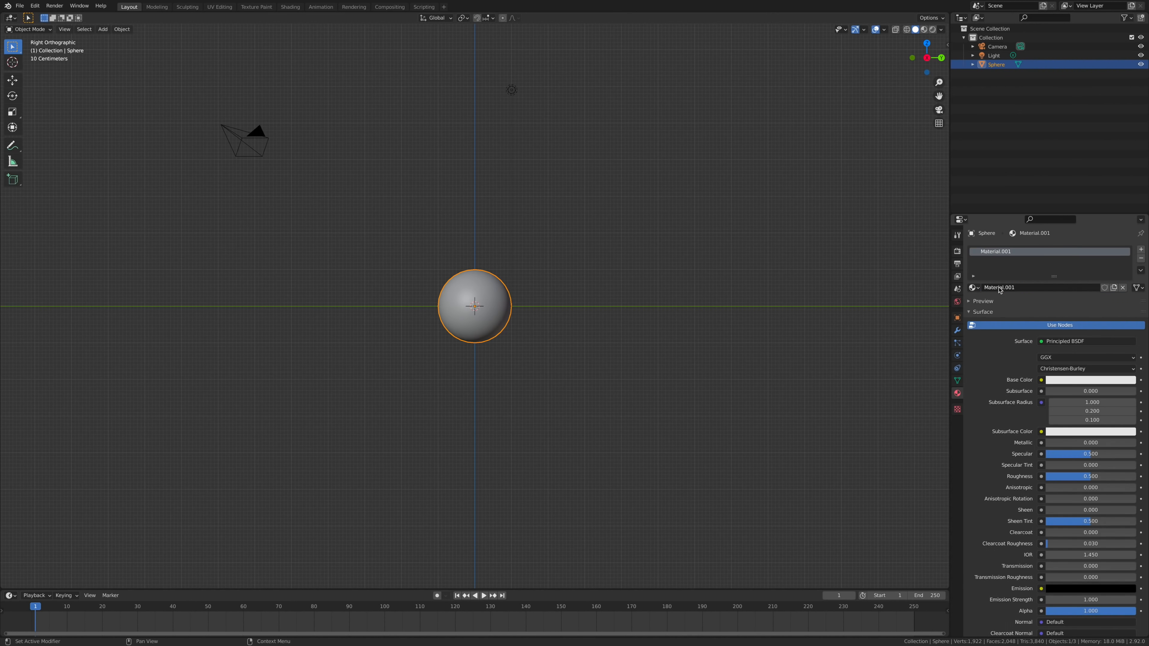
{"action": "left_click", "coordinate": [1041, 380]}
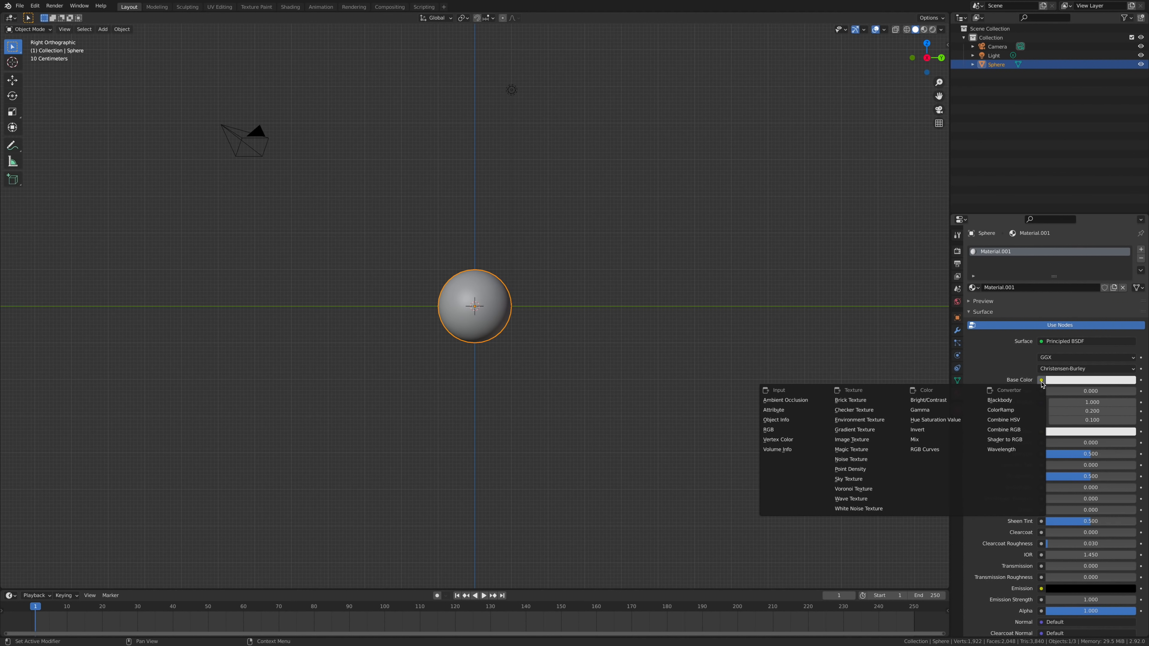
{"action": "mouse_move", "coordinate": [918, 409]}
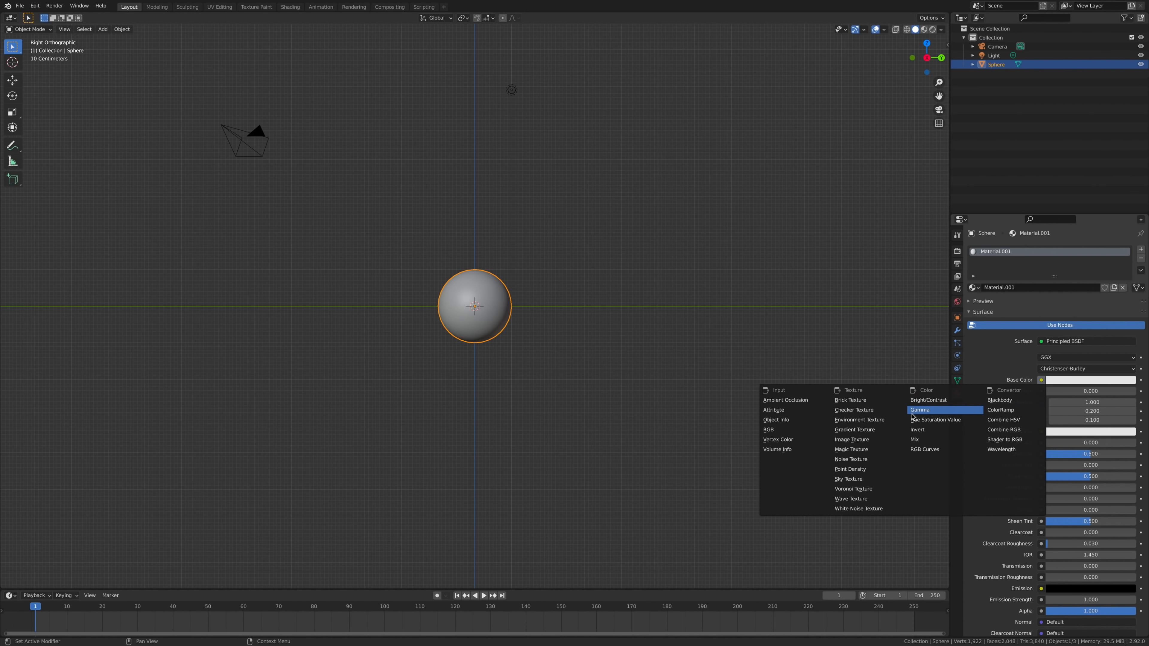
{"action": "mouse_move", "coordinate": [852, 440]}
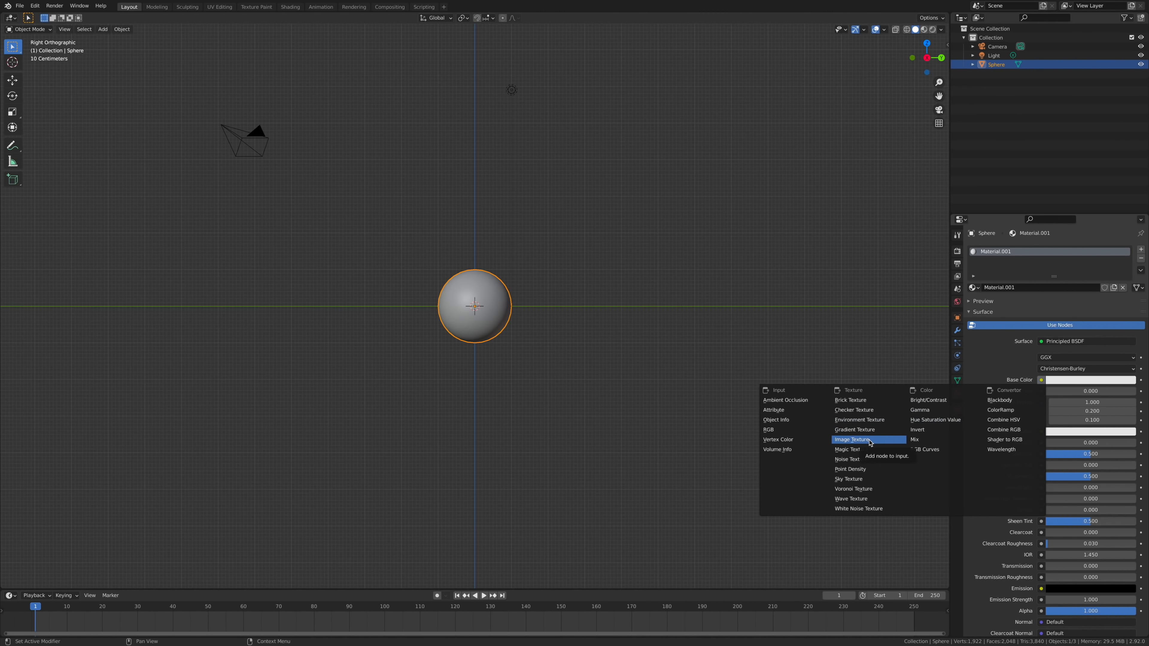
{"action": "left_click", "coordinate": [852, 439]}
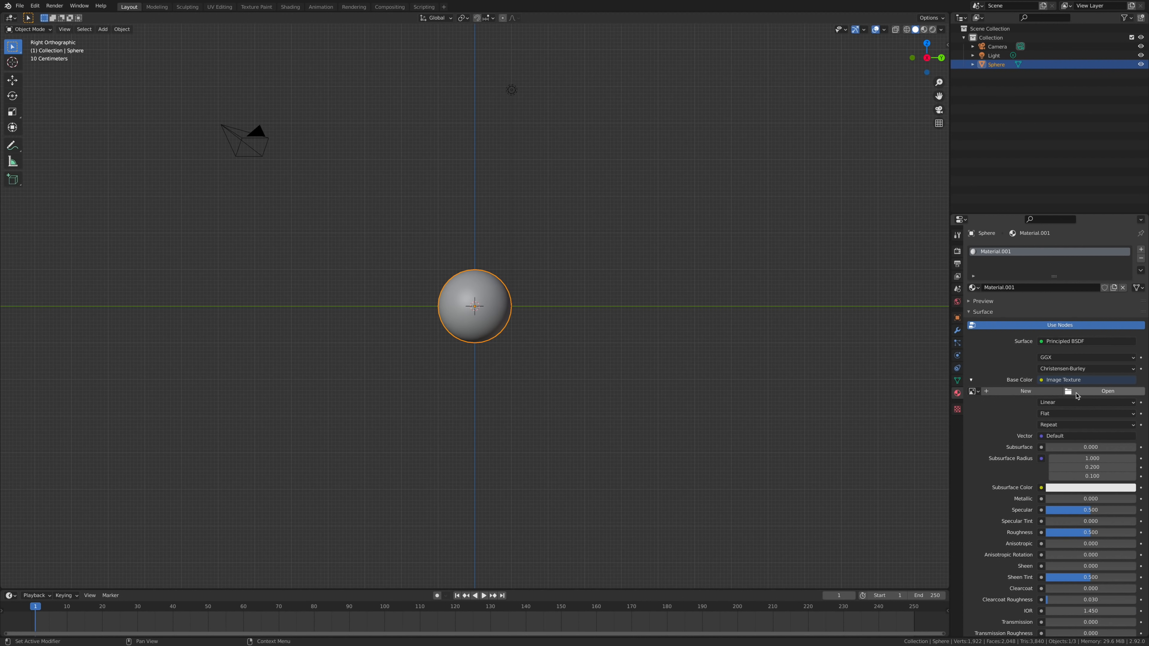
{"action": "left_click", "coordinate": [290, 7]}
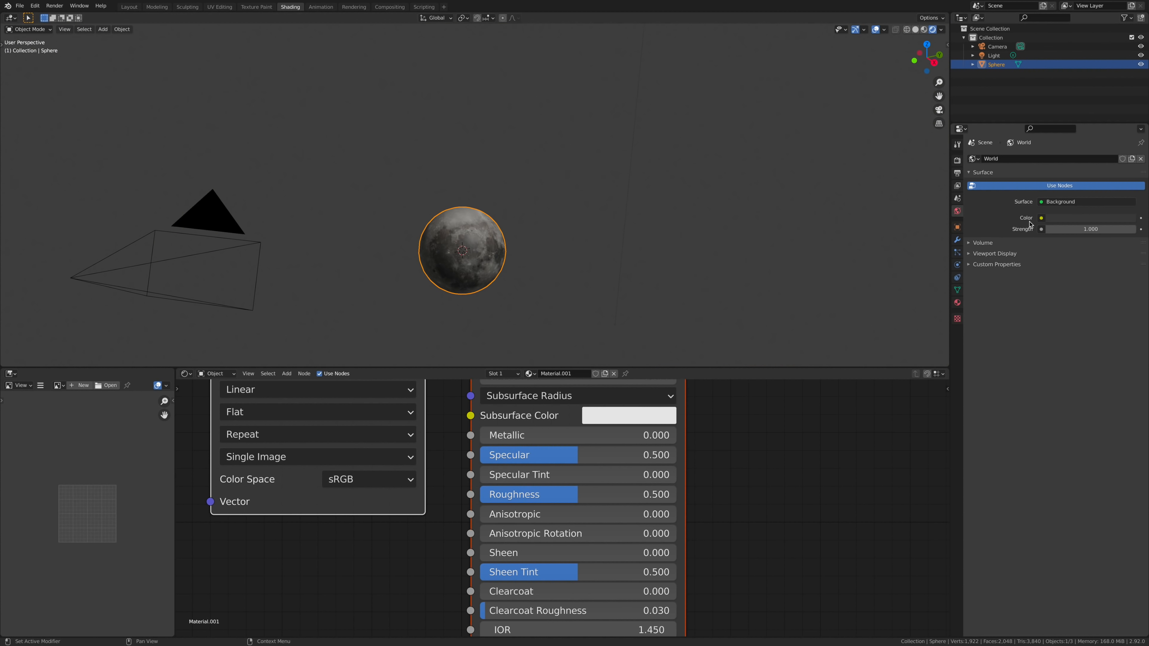
Set the world background strength to 0 and its colour to black.
{"action": "left_click", "coordinate": [1090, 229]}
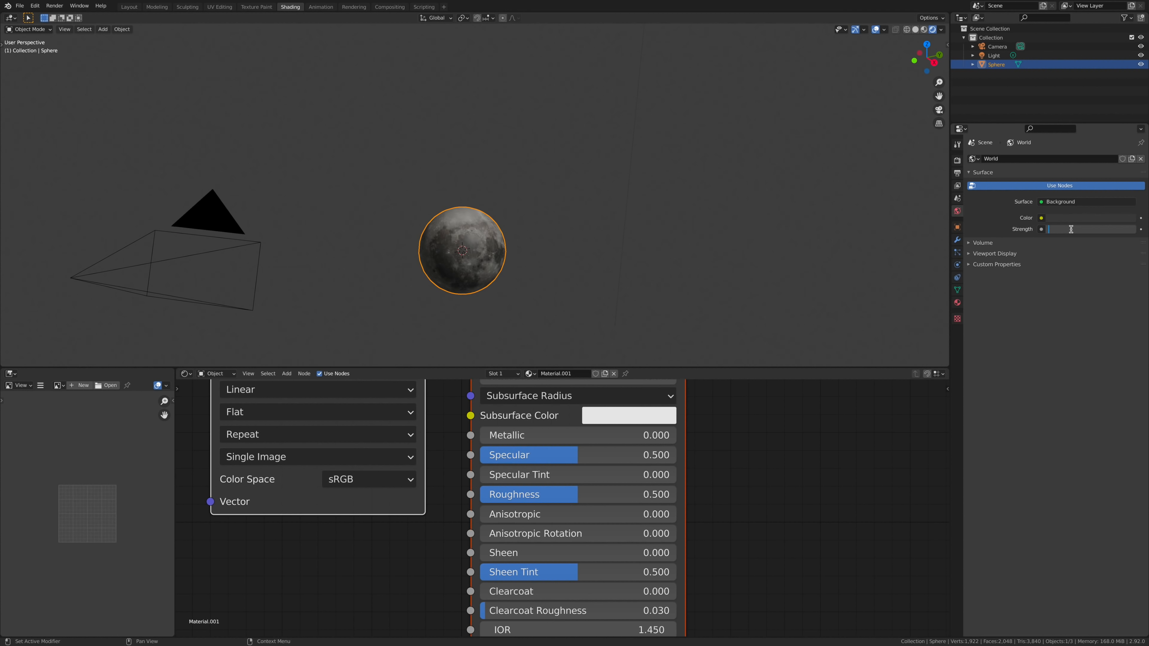
{"action": "type", "text": "0.000"}
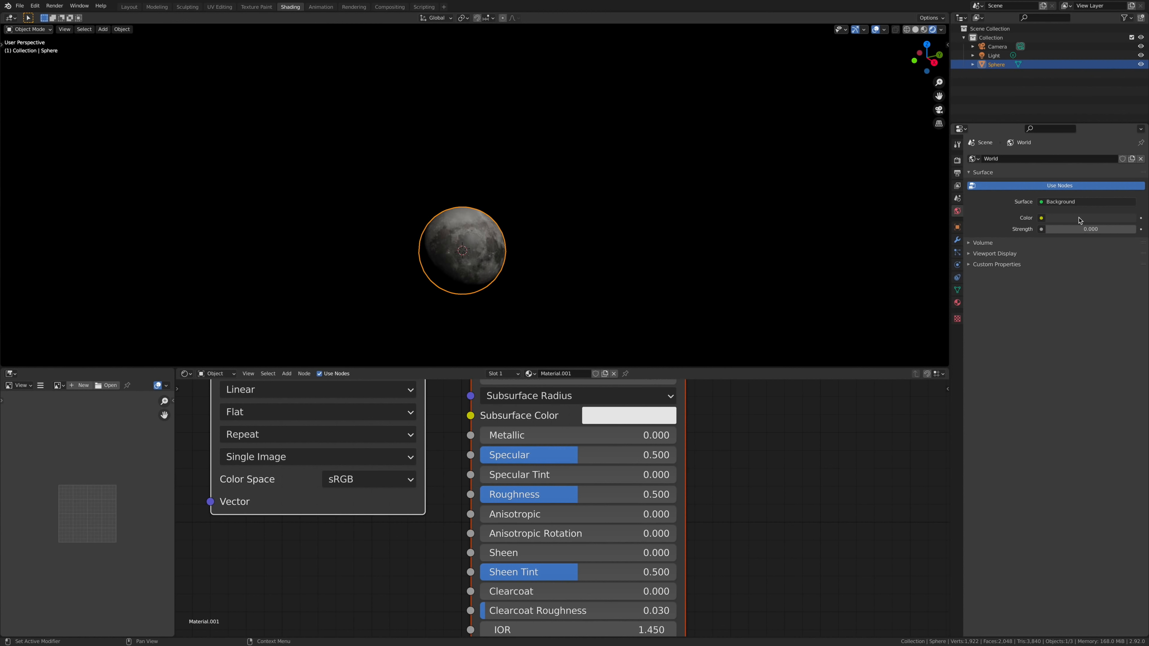
{"action": "mouse_move", "coordinate": [1133, 223]}
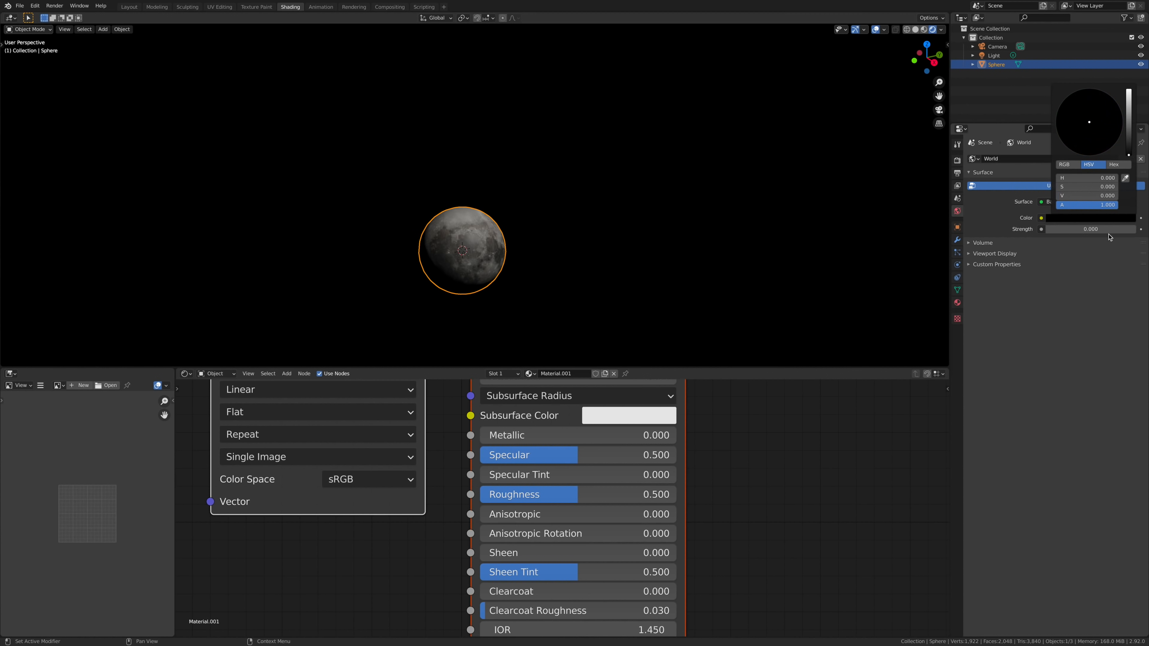
{"action": "left_click", "coordinate": [766, 235]}
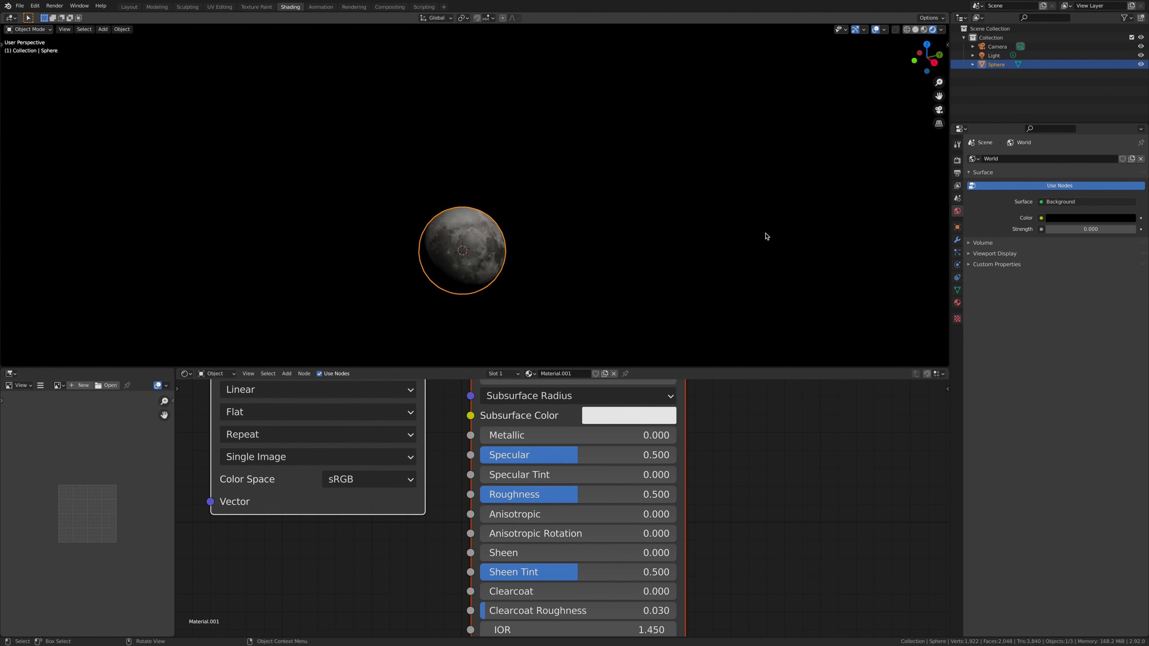
{"action": "mouse_move", "coordinate": [683, 332]}
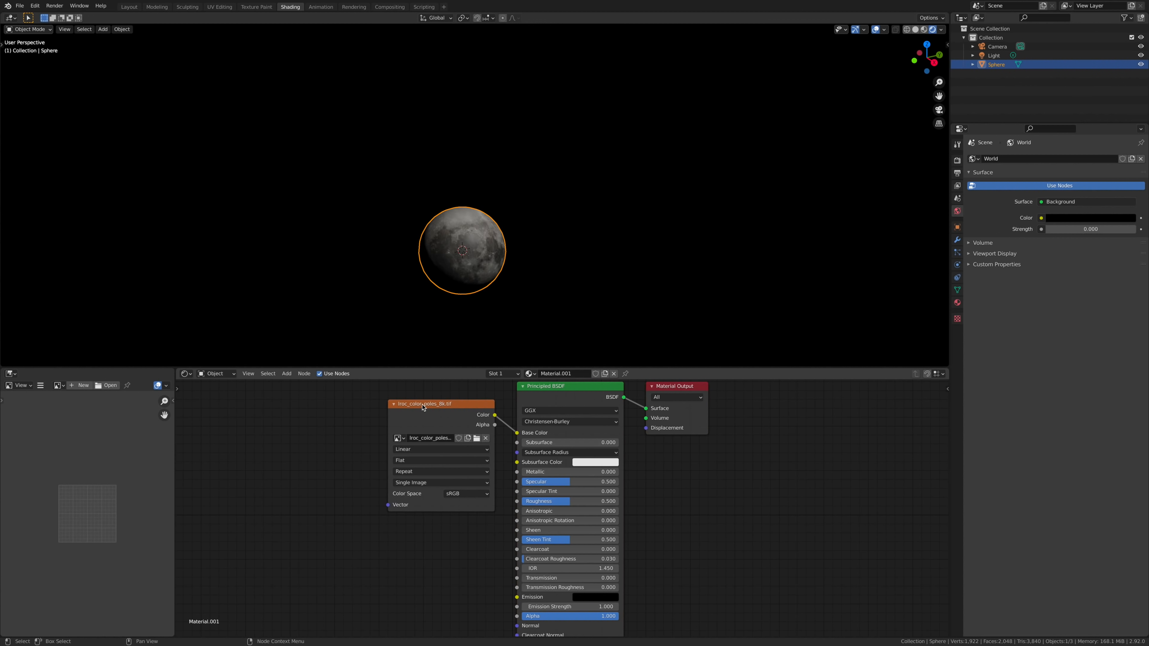
Add a Displacement node fed by the moon image into the material output, then return to Layout.
{"action": "left_click_drag", "start_coordinate": [424, 404], "coordinate": [367, 420]}
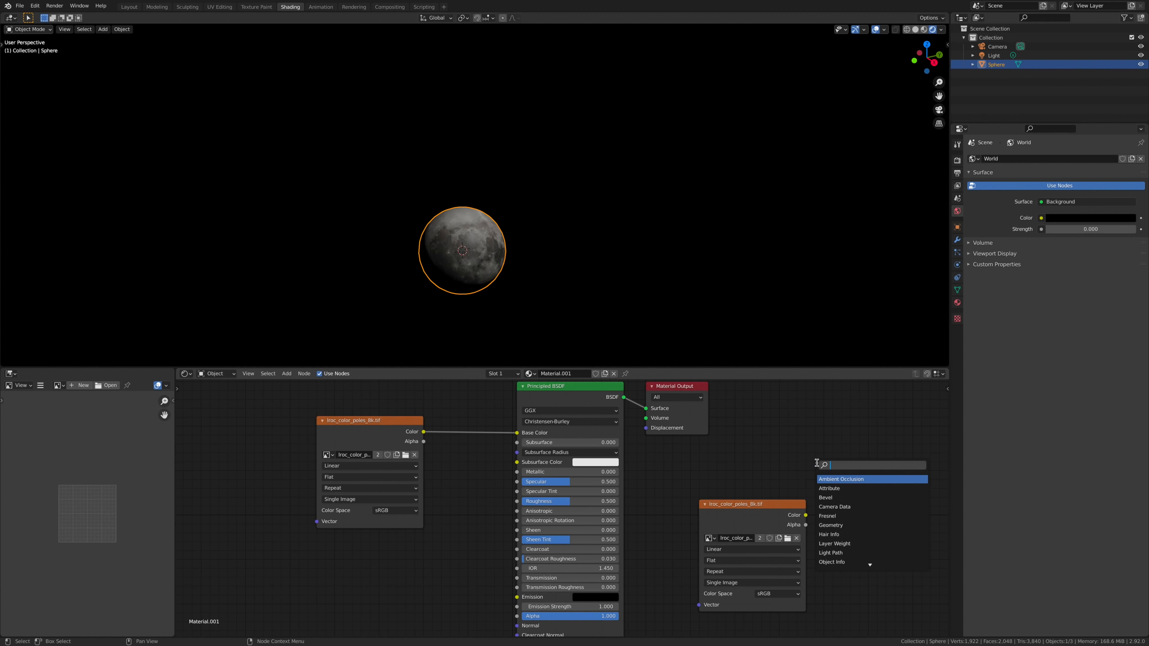
{"action": "type", "text": "dis"}
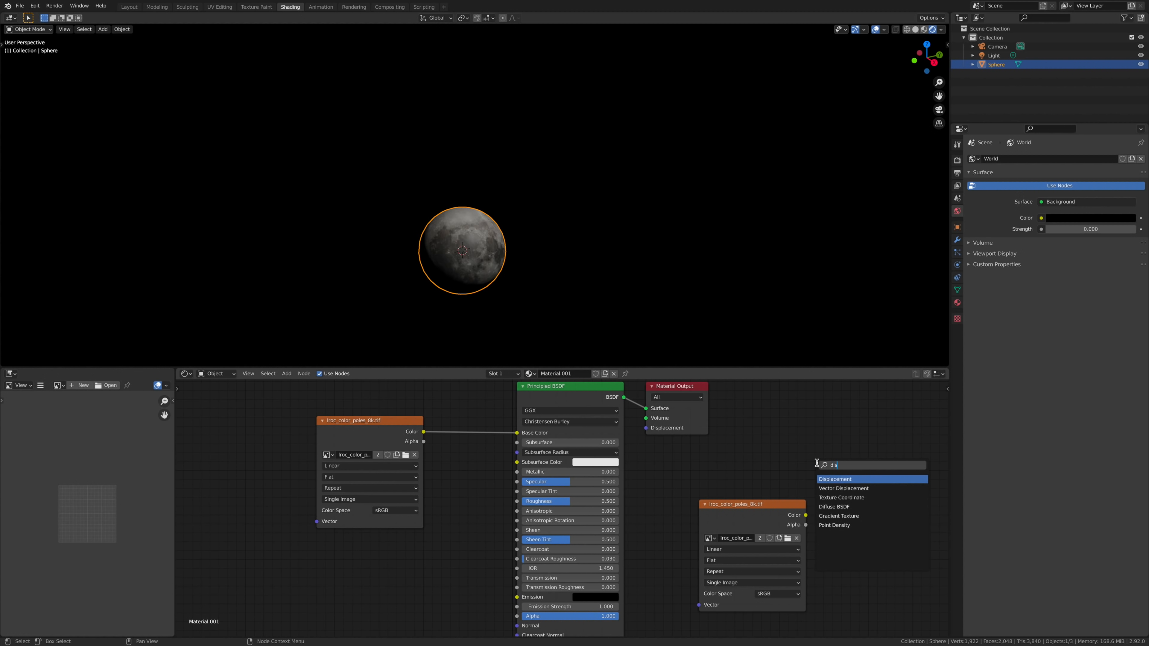
{"action": "left_click", "coordinate": [836, 479]}
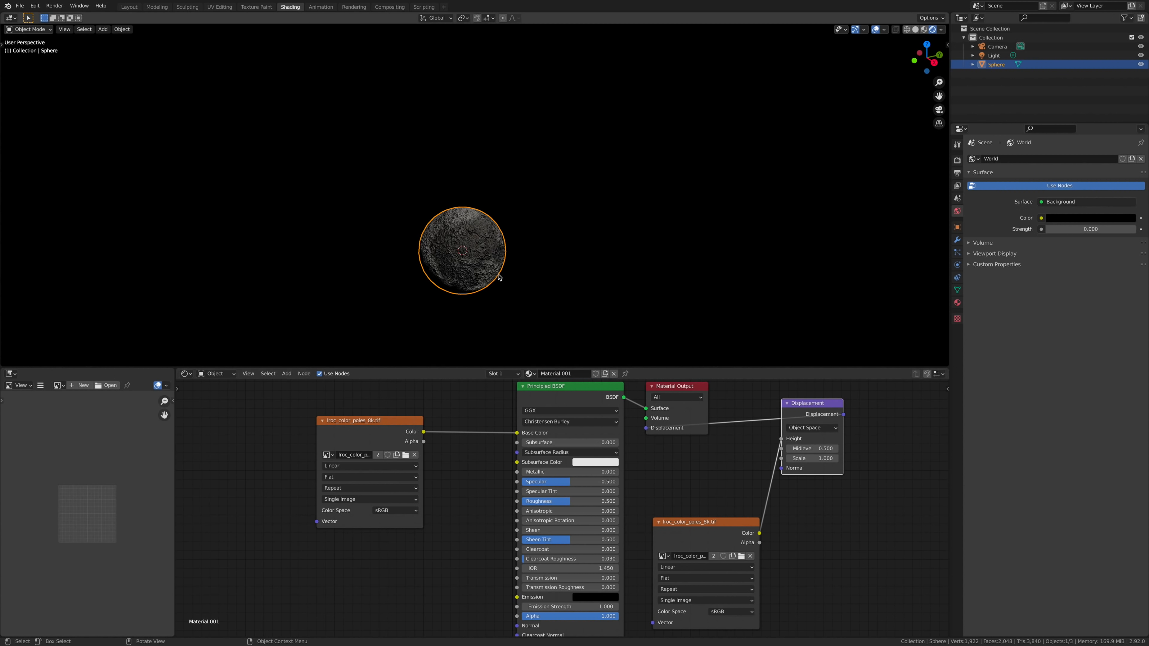
{"action": "left_click_drag", "start_coordinate": [825, 458], "coordinate": [830, 458]}
{"action": "type", "text": "0.100"}
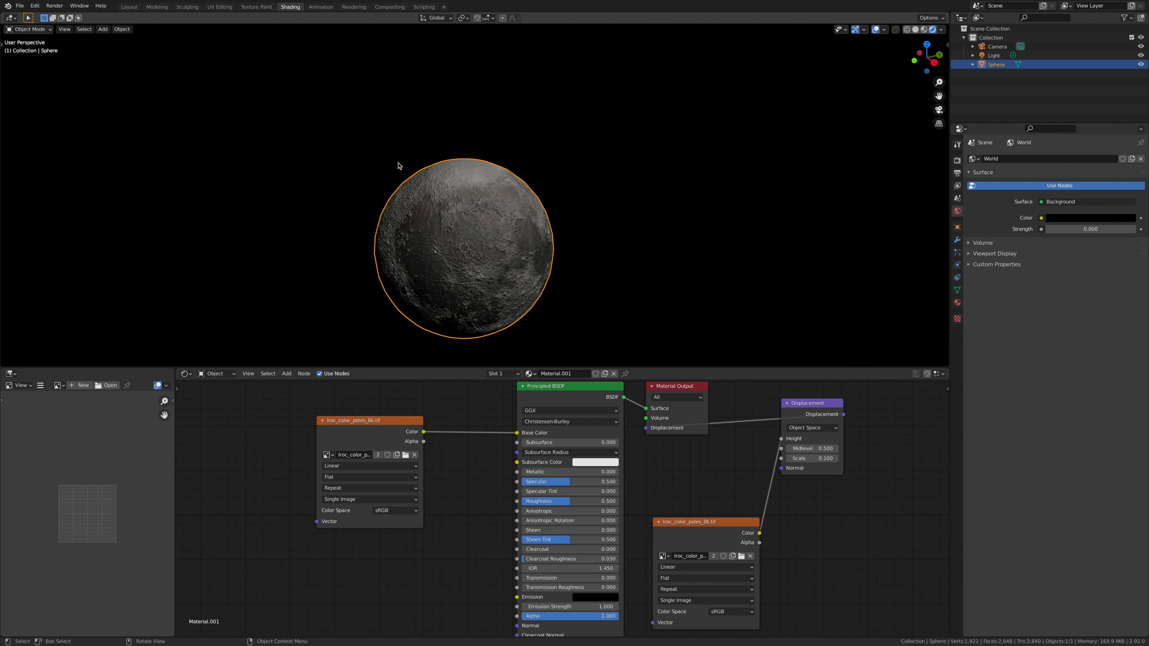
{"action": "left_click", "coordinate": [128, 7]}
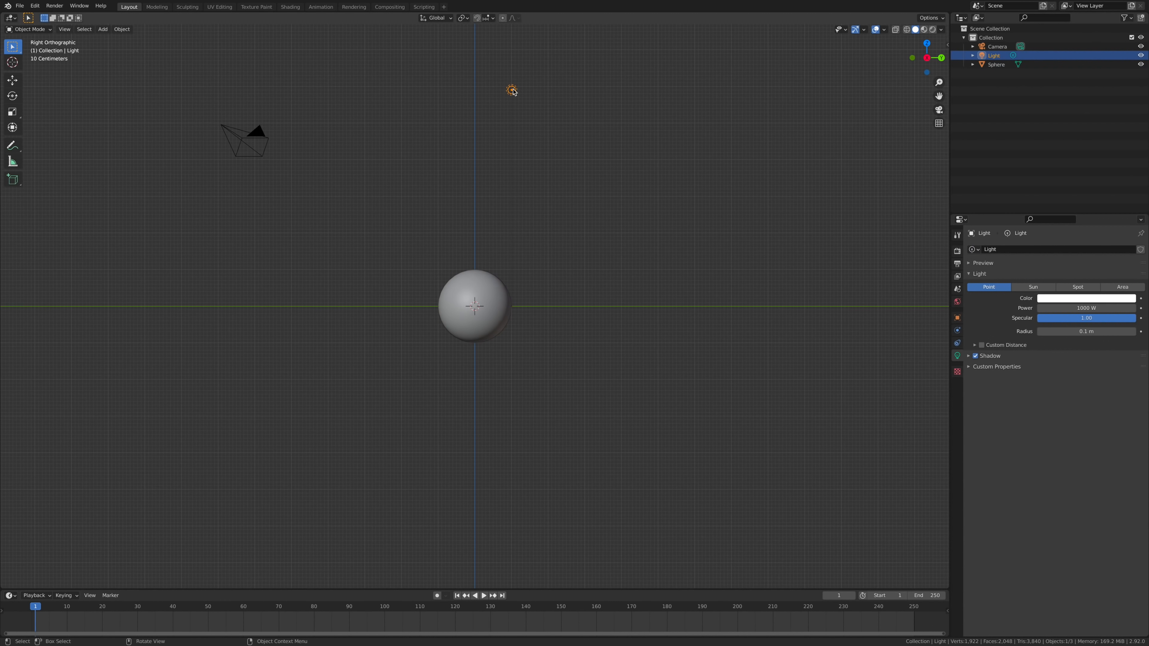
Move the point light about 2.39 m down and select the moon sphere.
{"action": "key", "text": "g"}
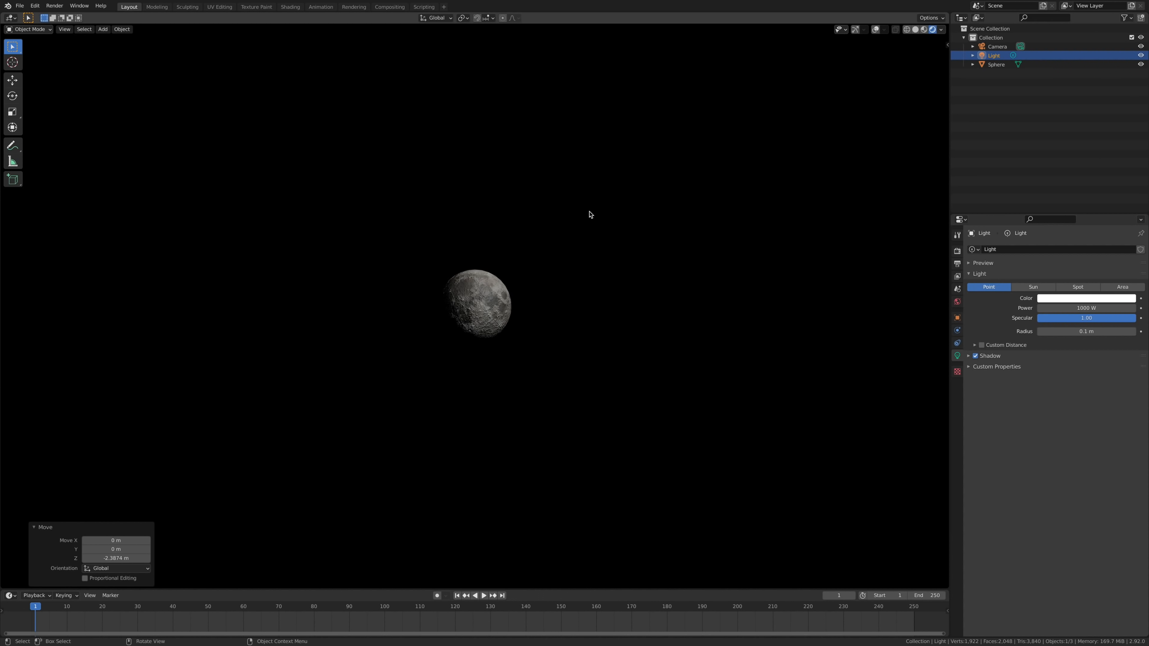
{"action": "left_click", "coordinate": [996, 64]}
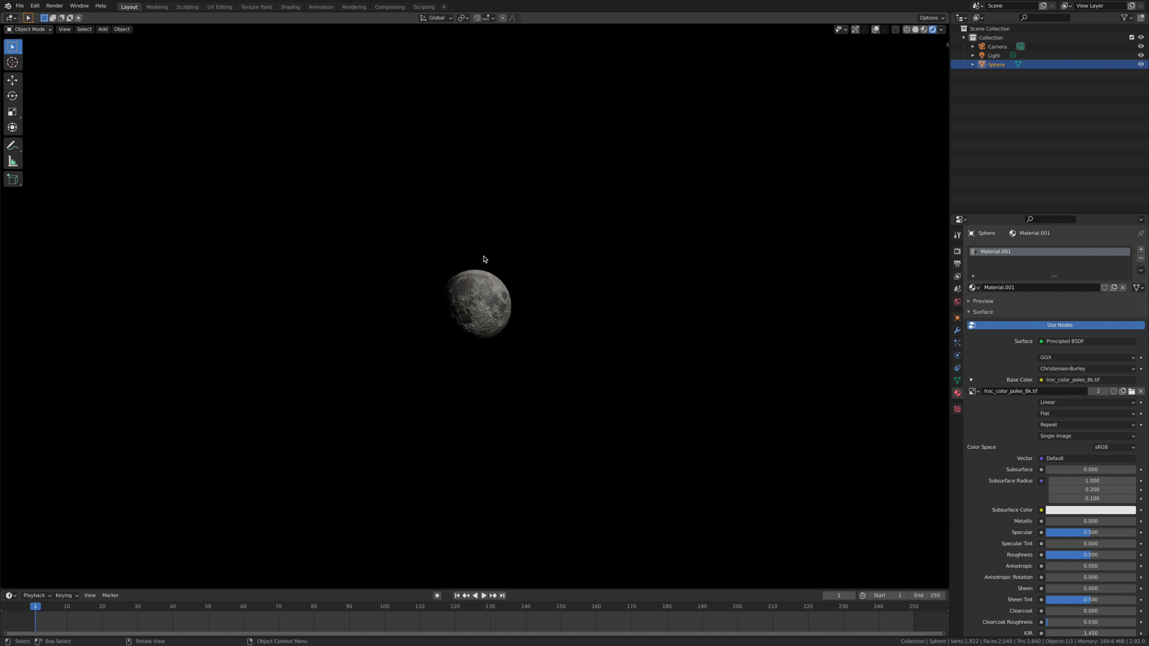
Enable the Cell Fracture add-on via Preferences, searching 'cell'.
{"action": "left_click", "coordinate": [35, 6]}
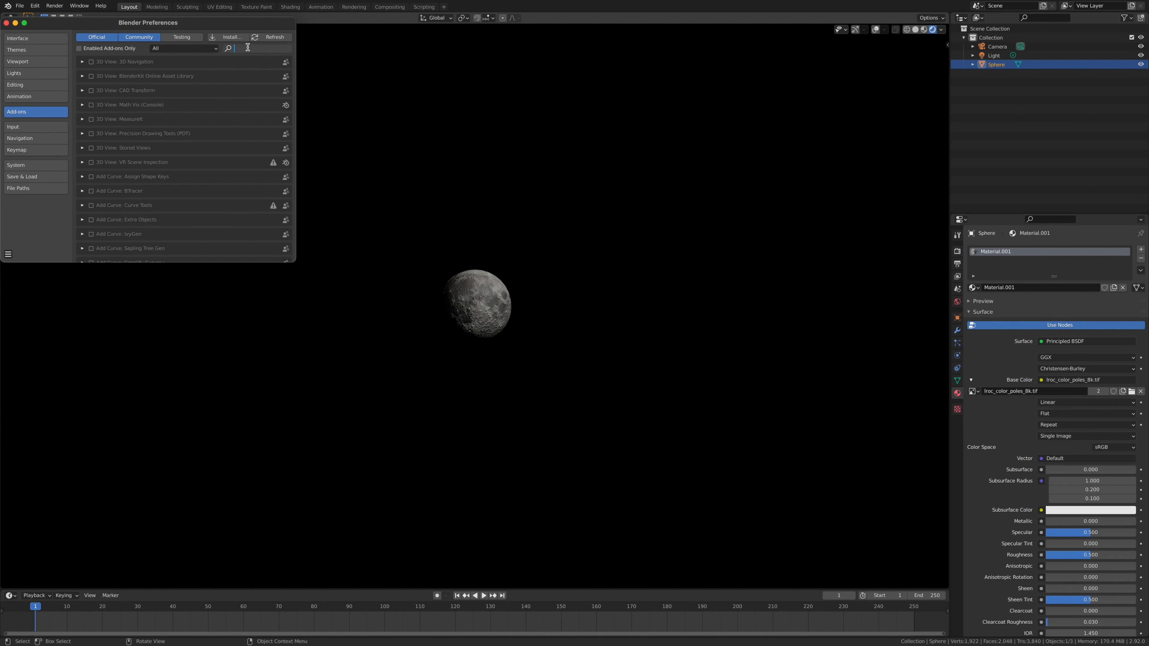
{"action": "type", "text": "cell"}
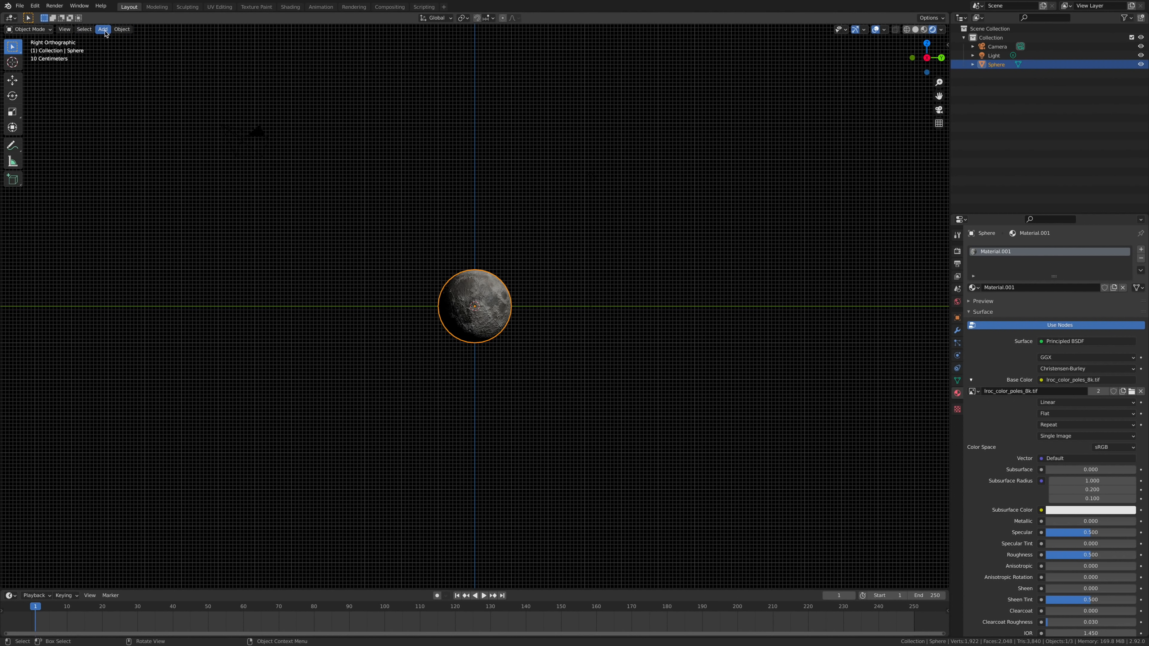
Bring up the Cell Fracture settings for the sphere via Object > Quick Effects.
{"action": "left_click", "coordinate": [102, 29]}
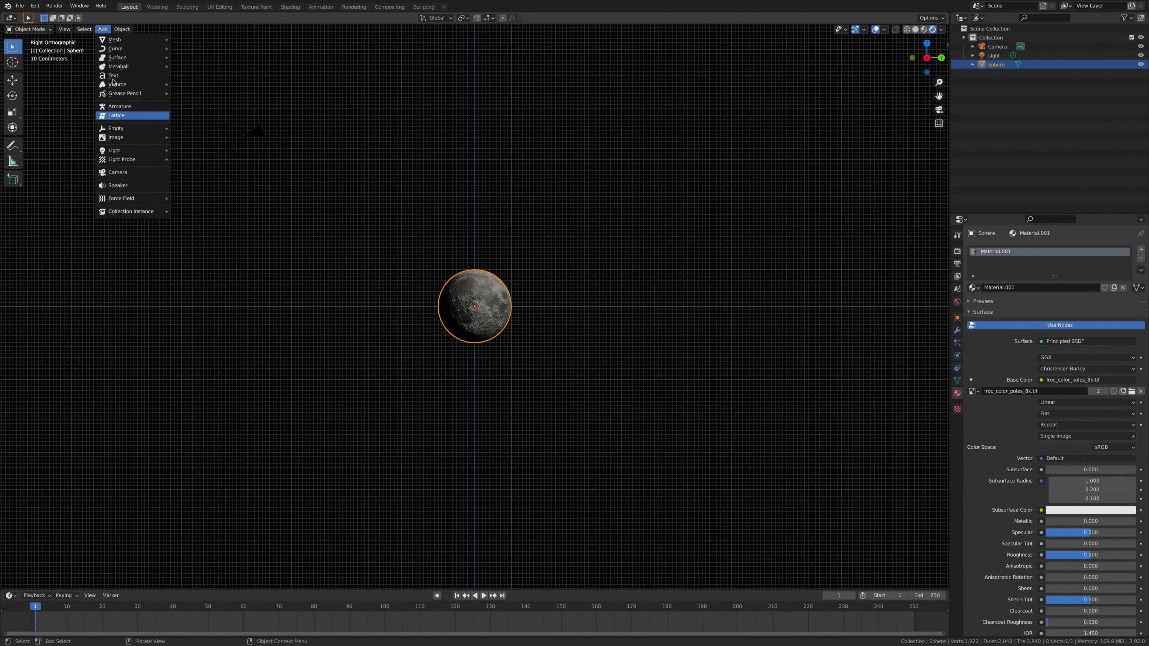
{"action": "left_click", "coordinate": [121, 28]}
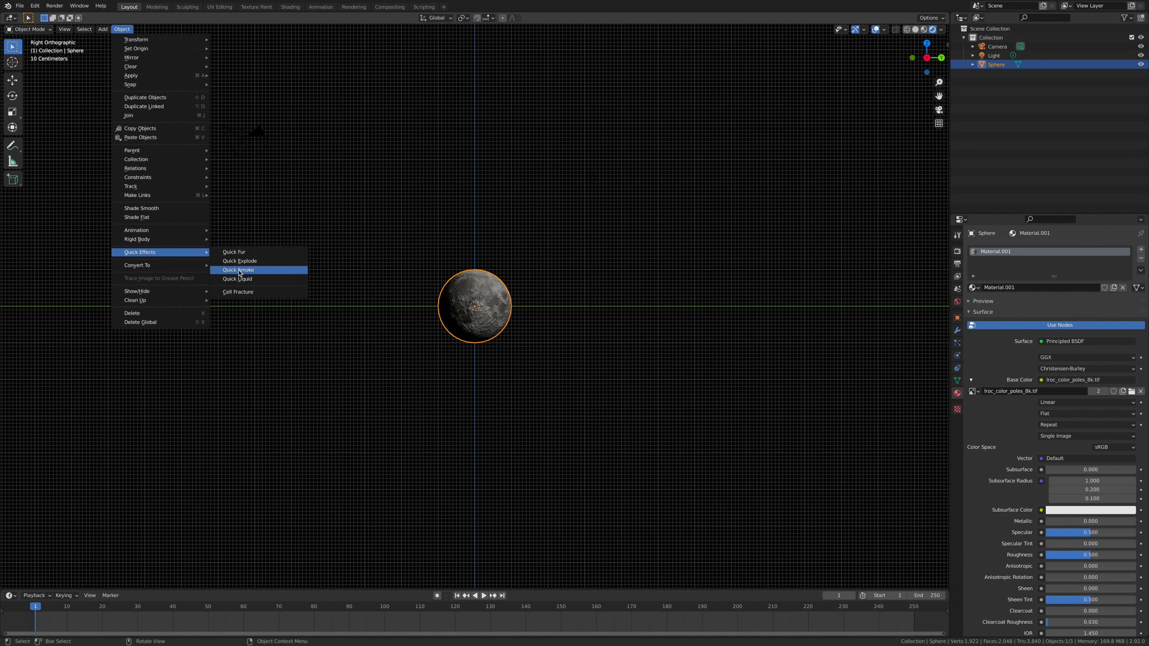
{"action": "left_click", "coordinate": [238, 292]}
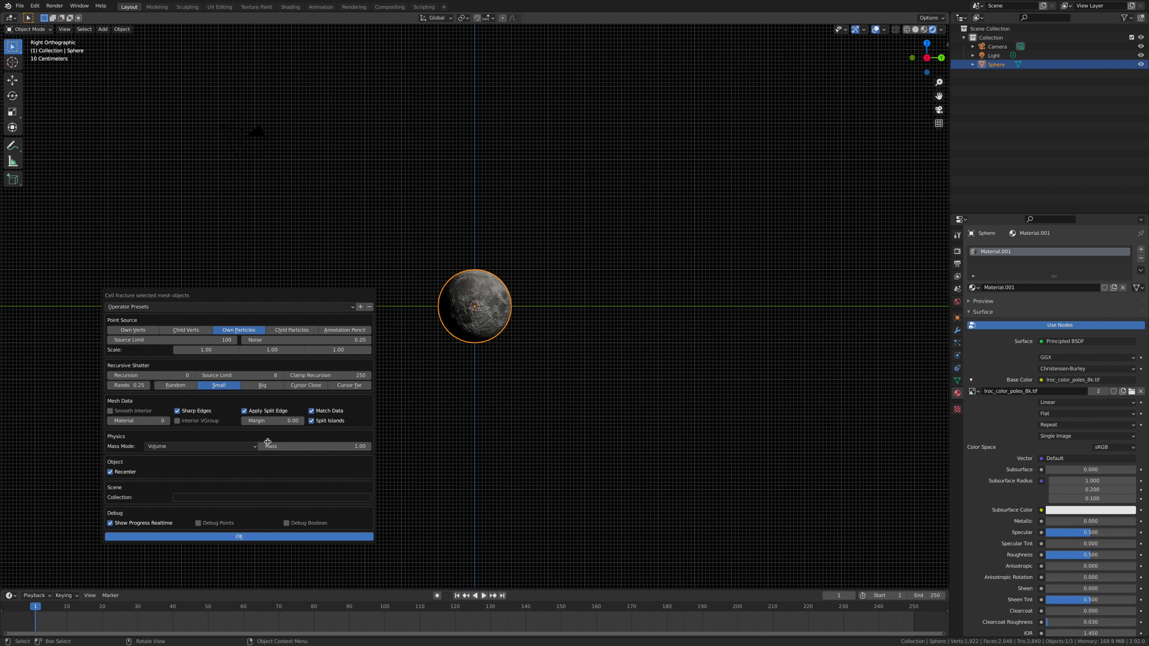
{"action": "mouse_move", "coordinate": [207, 483]}
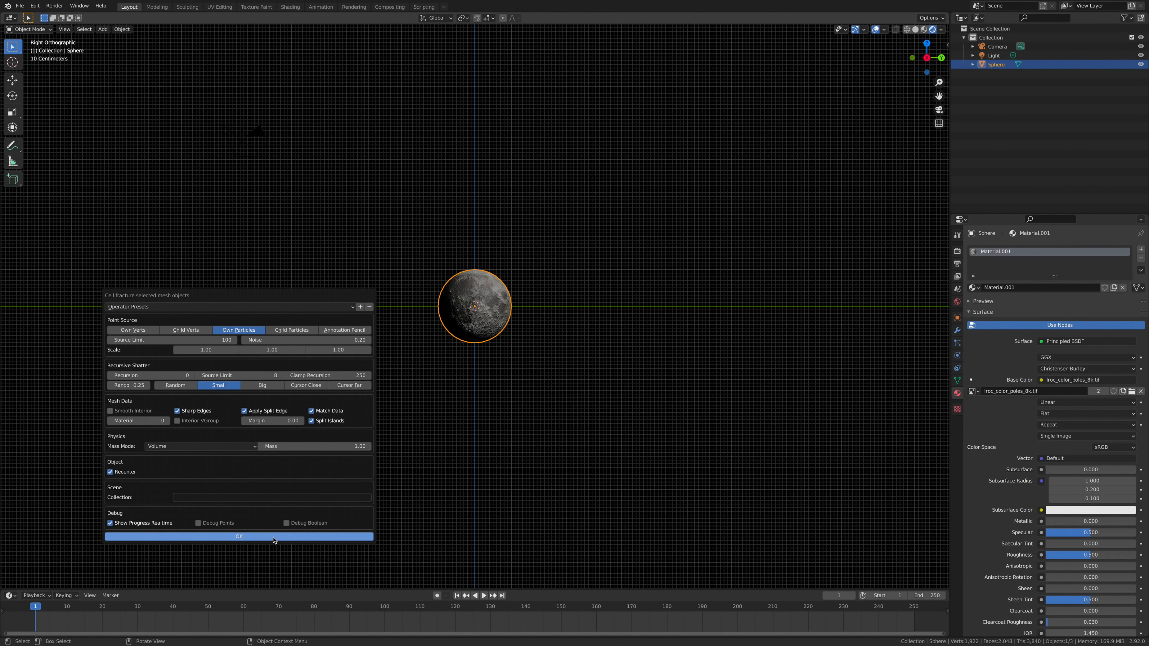
Confirm Cell Fracture to split the sphere into Sphere_cell fragments.
{"action": "left_click", "coordinate": [239, 536]}
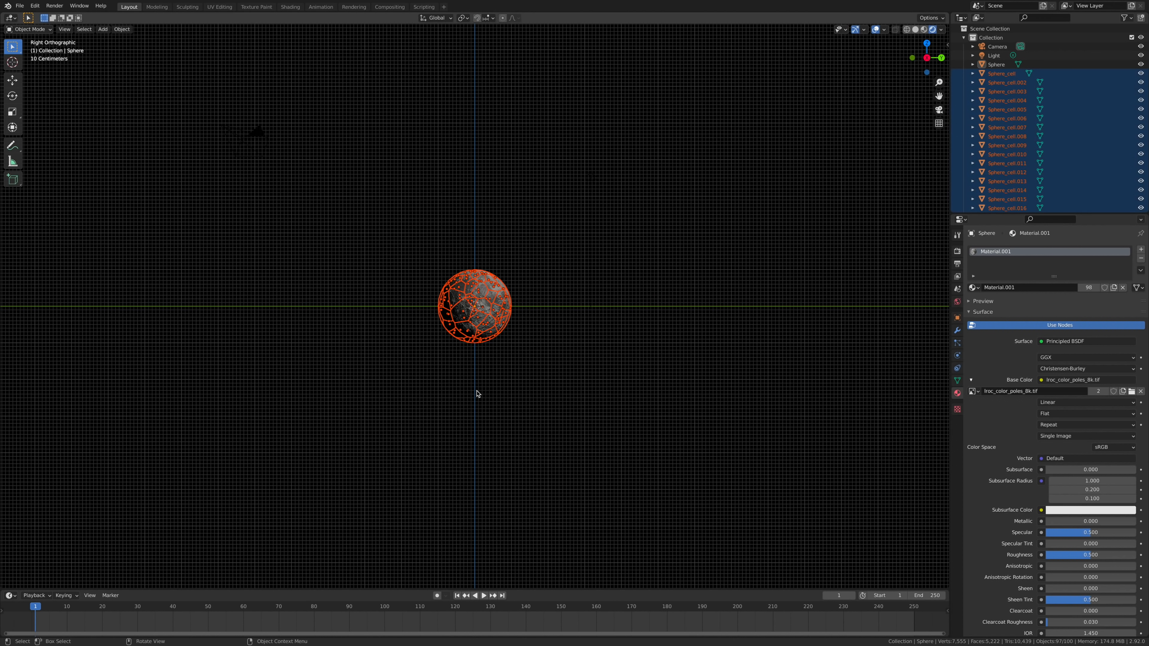
{"action": "mouse_move", "coordinate": [453, 237]}
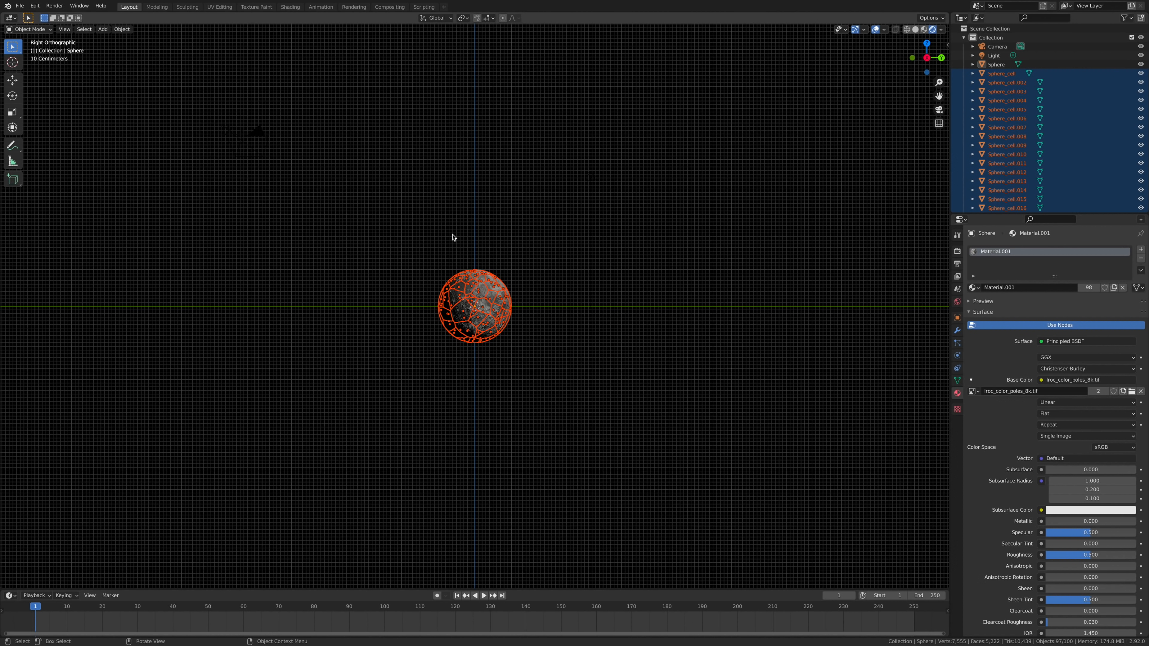
Delete the original Sphere hierarchy and box-select all the Sphere_cell fragments.
{"action": "left_click", "coordinate": [997, 65]}
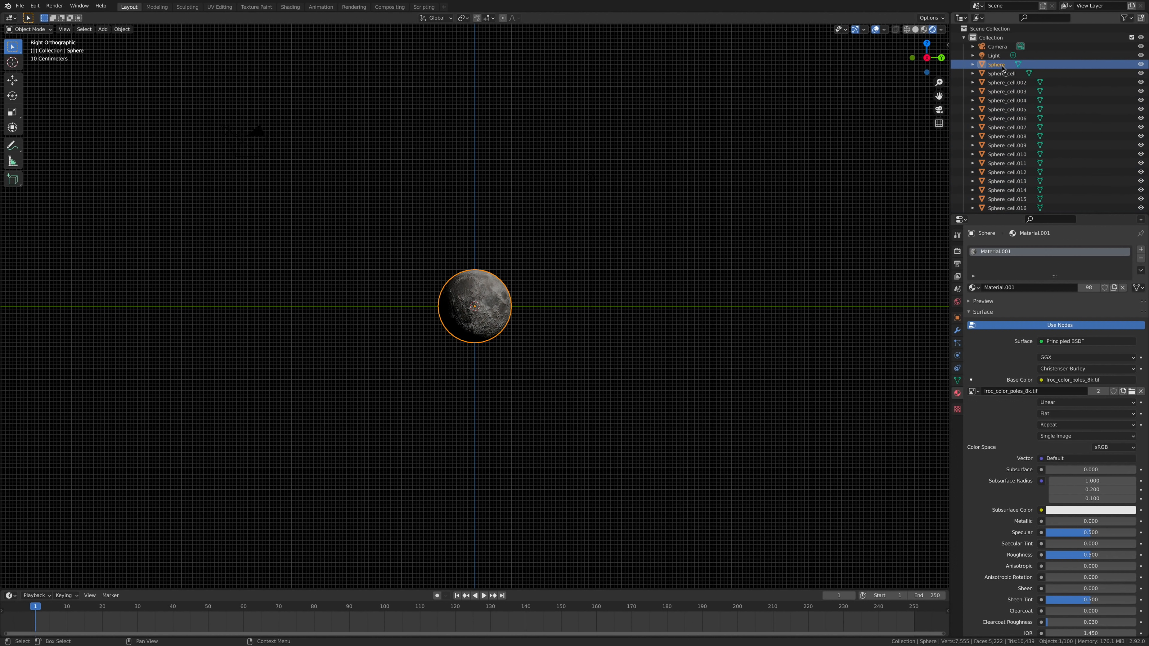
{"action": "right_click", "coordinate": [1002, 64]}
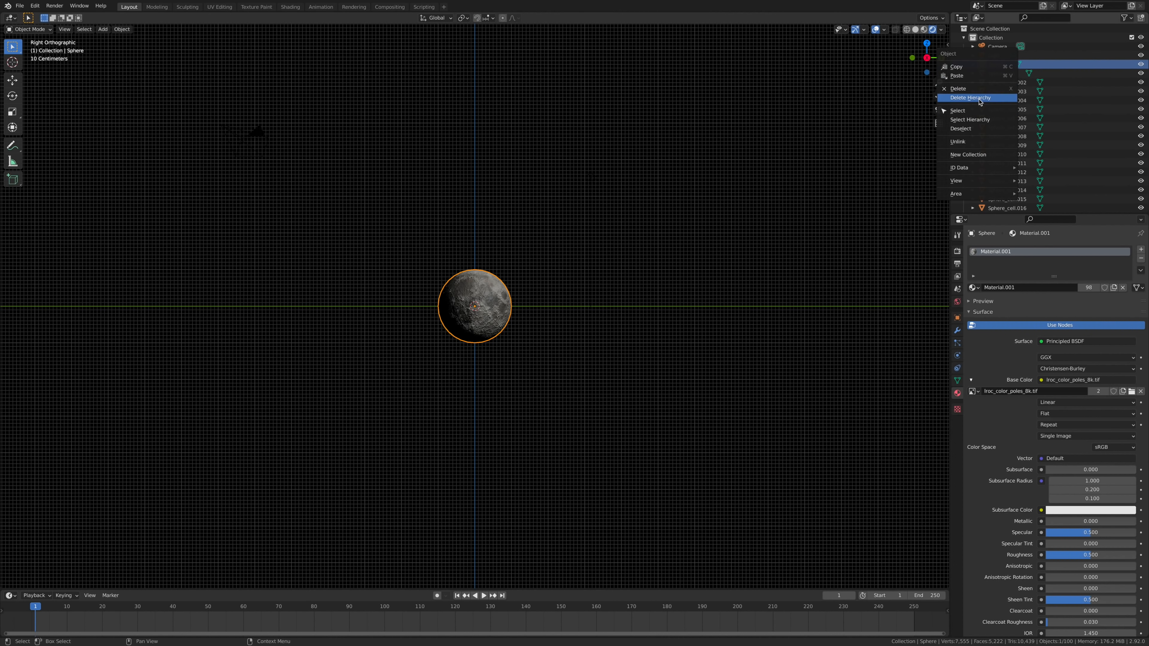
{"action": "left_click", "coordinate": [969, 98]}
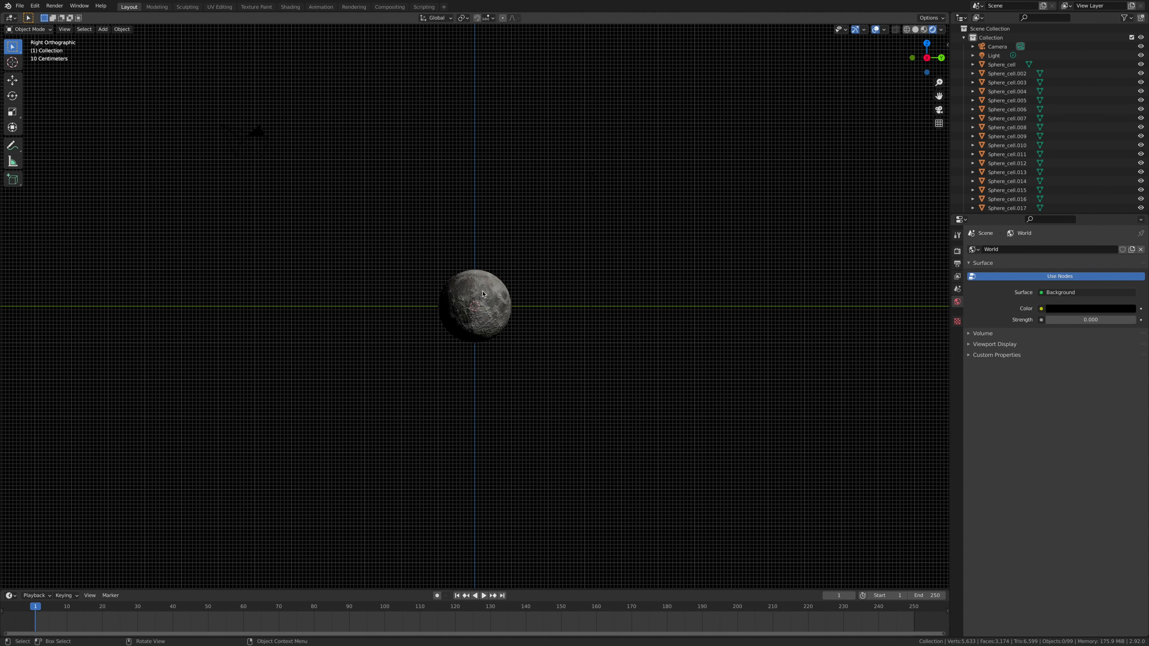
{"action": "left_click", "coordinate": [480, 293]}
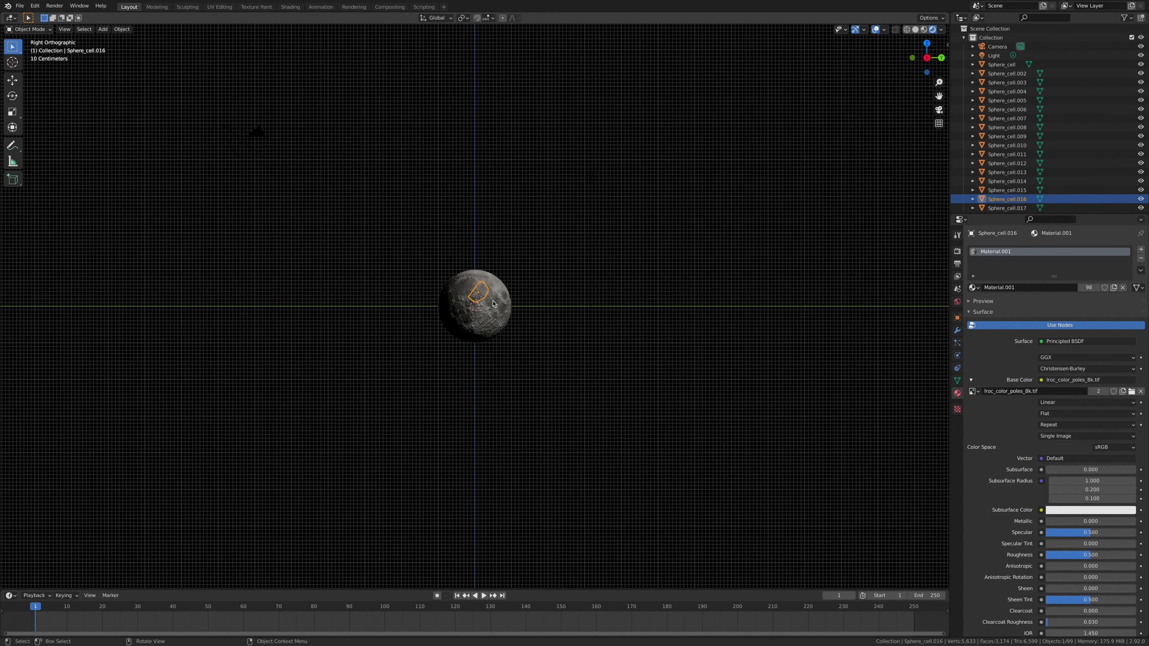
{"action": "left_click_drag", "start_coordinate": [480, 293], "coordinate": [549, 285]}
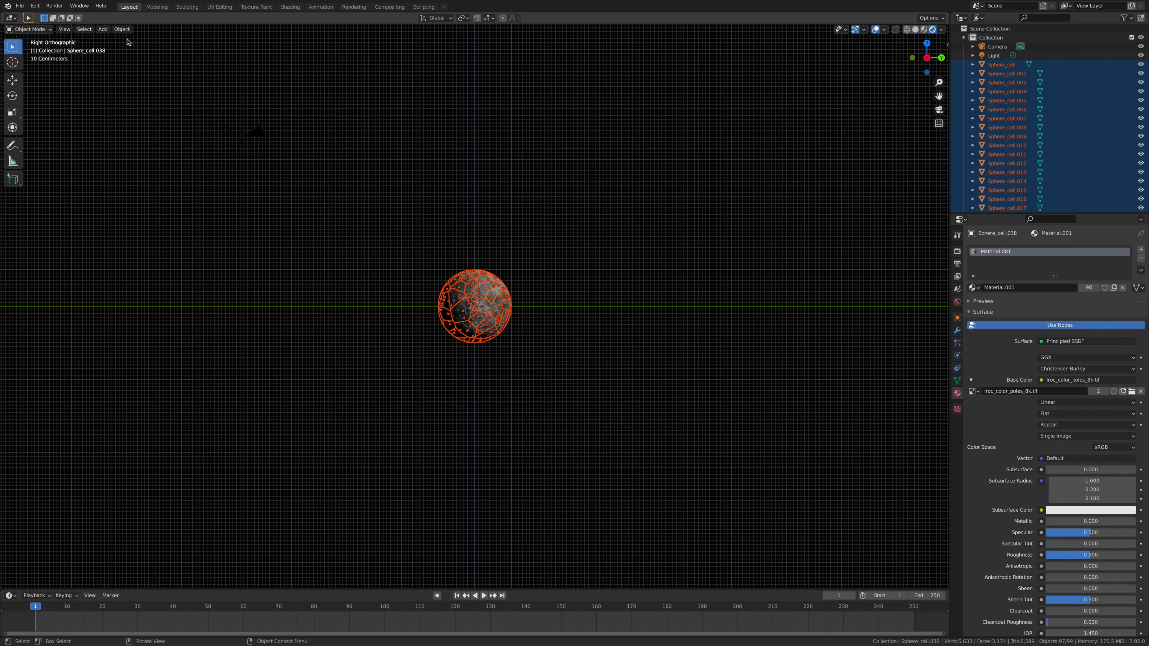
Make all selected Sphere_cell fragments active rigid bodies.
{"action": "left_click", "coordinate": [121, 29]}
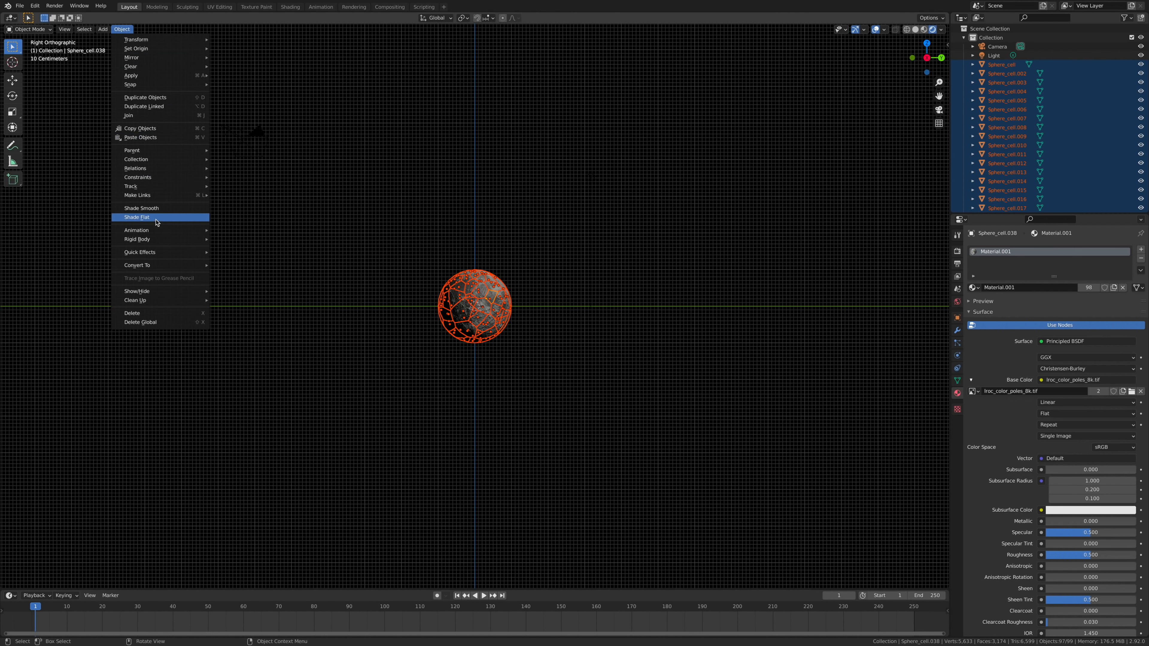
{"action": "mouse_move", "coordinate": [137, 239]}
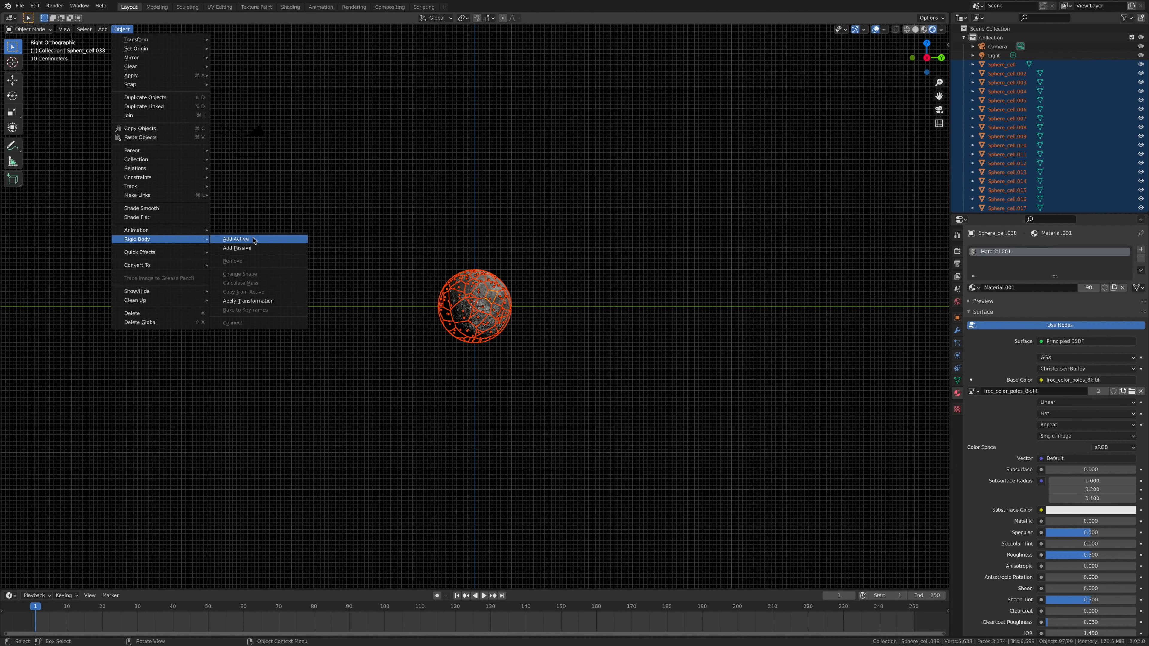
{"action": "left_click", "coordinate": [235, 239]}
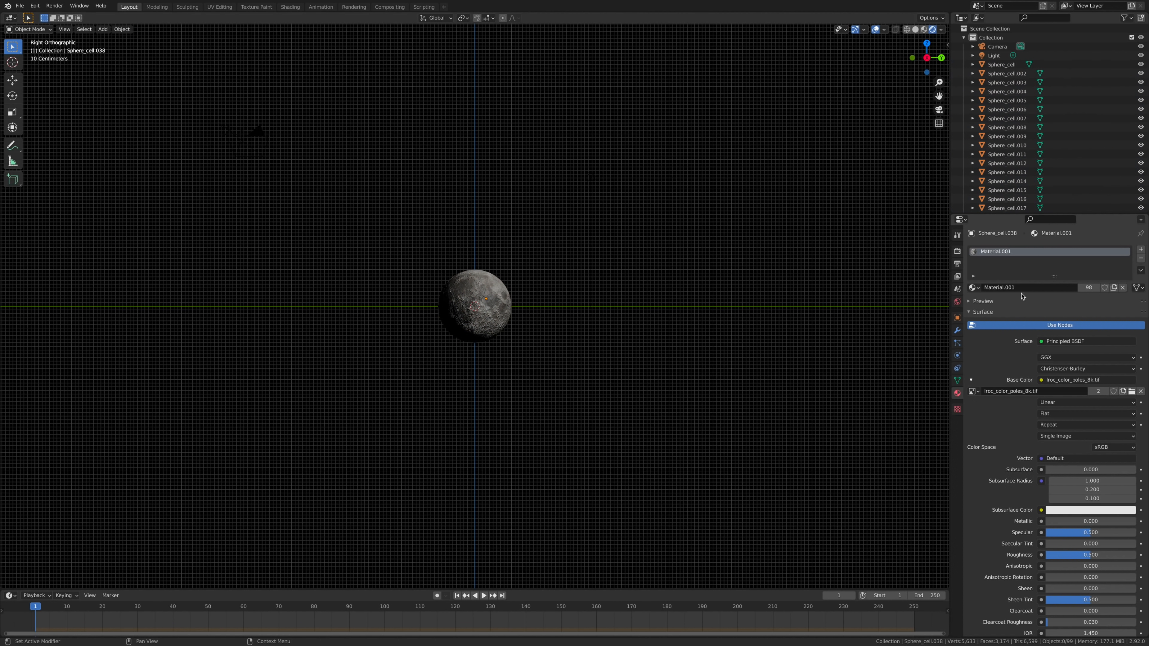
Zero the scene gravity on X, Y and Z so fragments will not fall.
{"action": "left_click", "coordinate": [957, 276]}
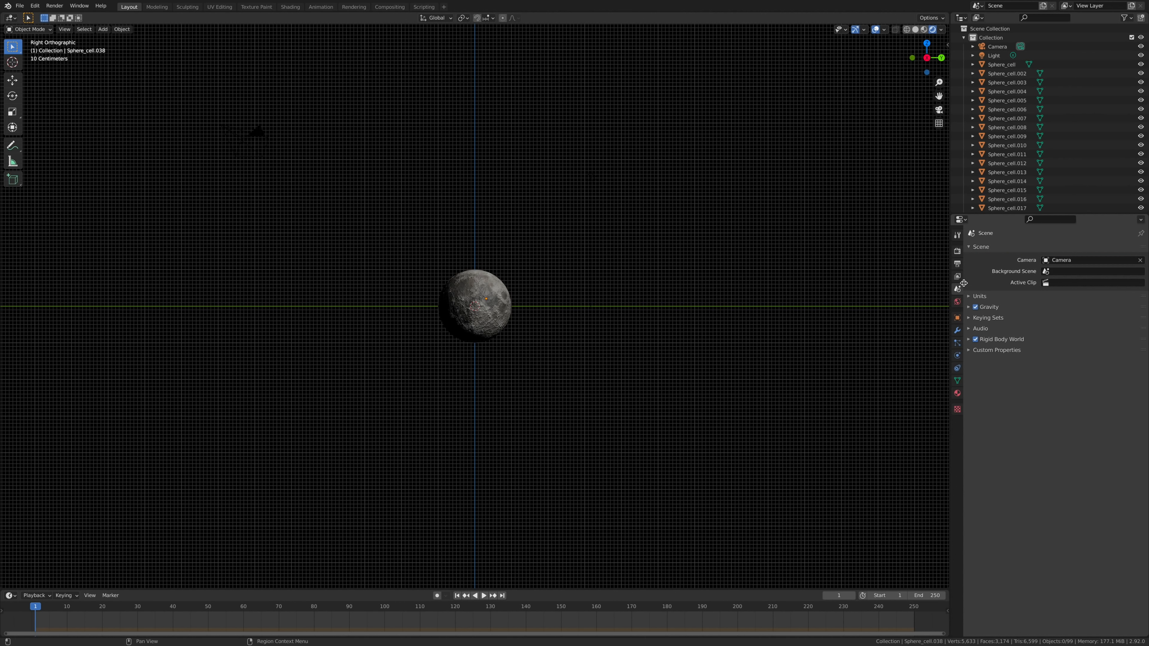
{"action": "left_click", "coordinate": [989, 306]}
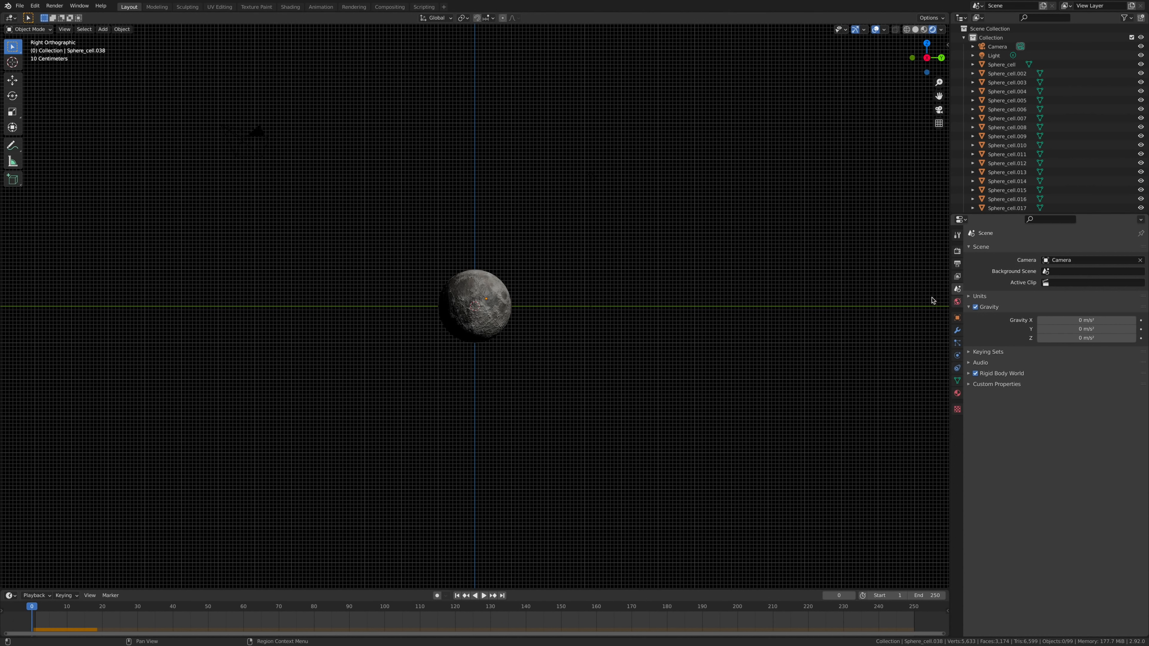
{"action": "left_click", "coordinate": [103, 29]}
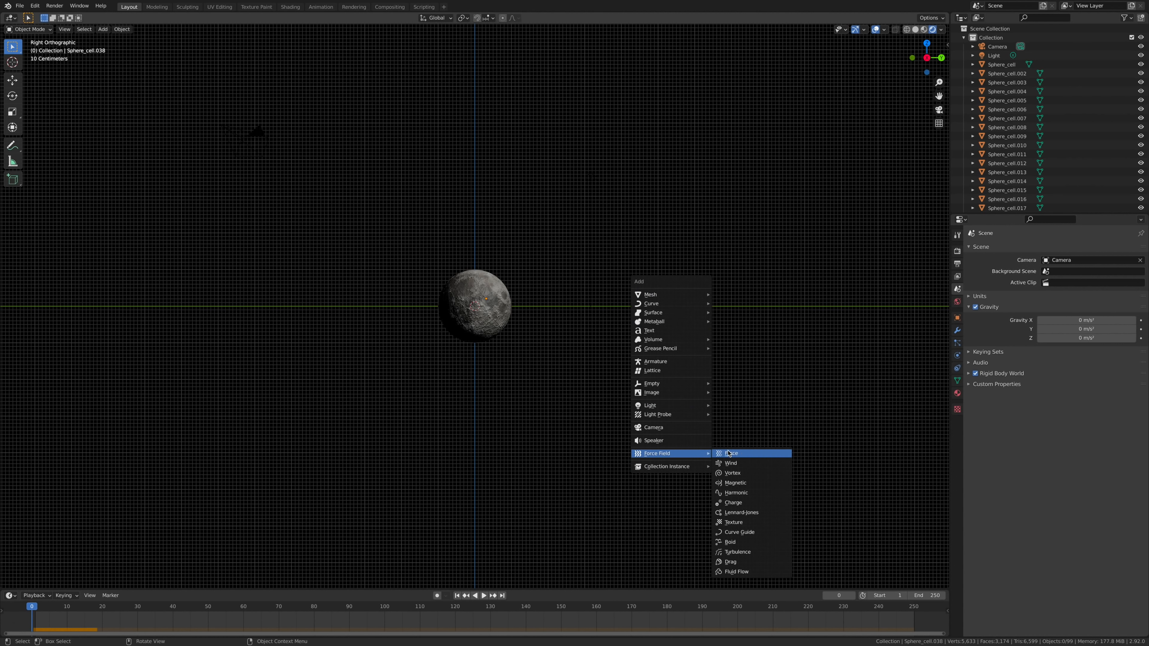
{"action": "mouse_move", "coordinate": [747, 473]}
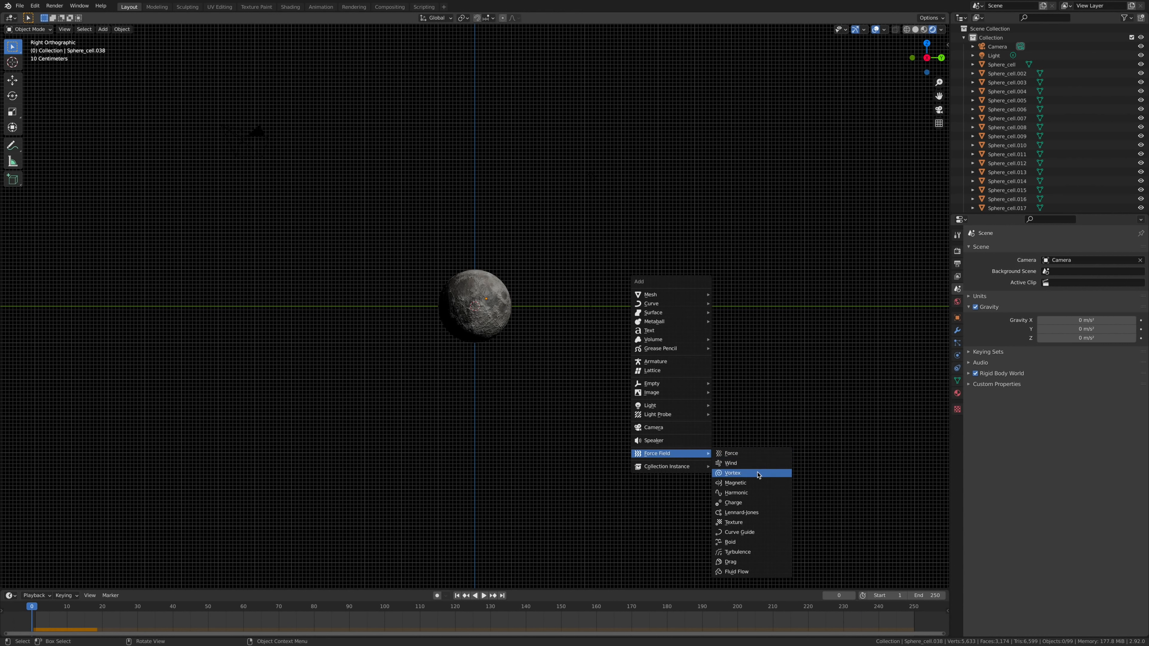
{"action": "mouse_move", "coordinate": [751, 473]}
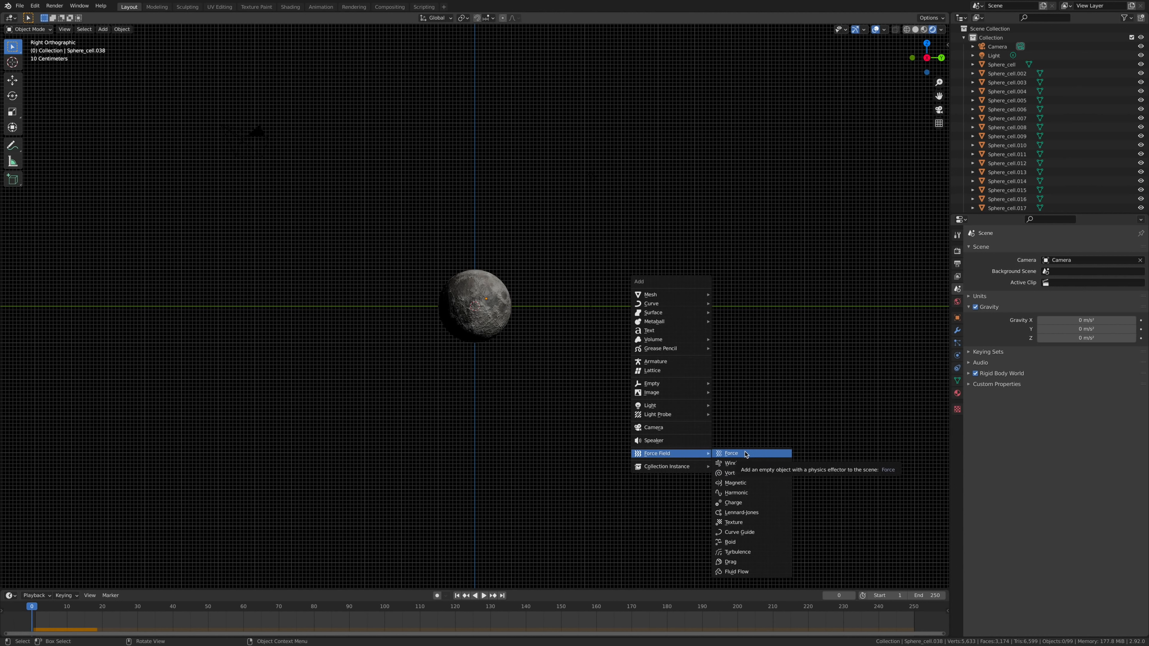
Add a Force force-field effector at the world origin inside the moon.
{"action": "left_click", "coordinate": [731, 454]}
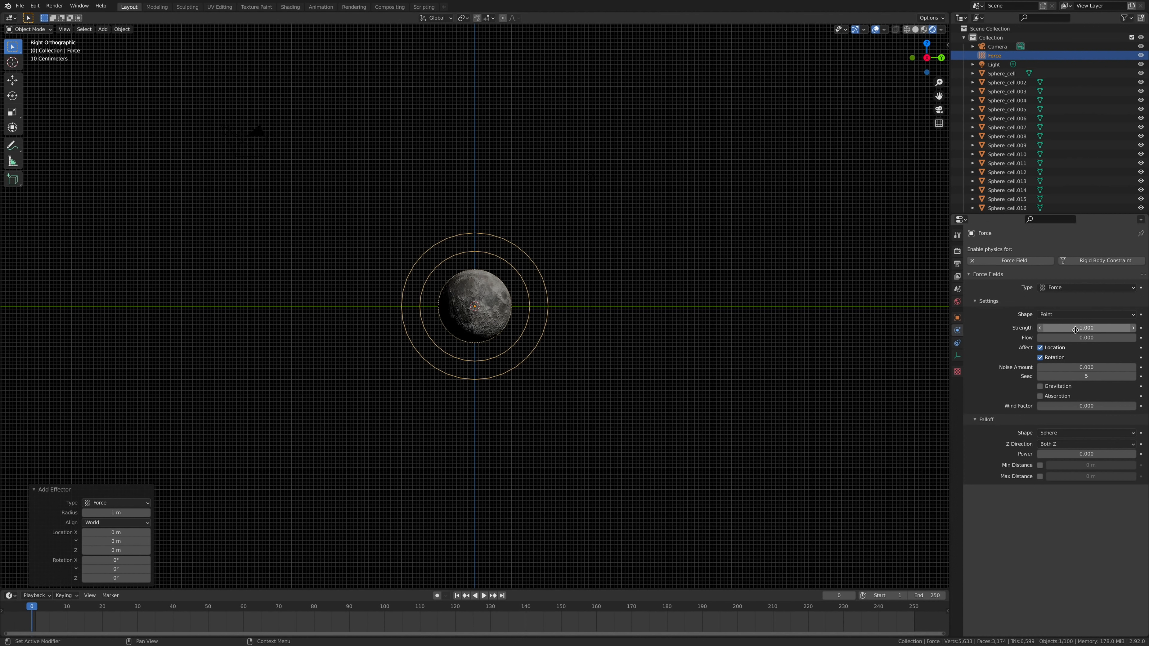
Set force field strength 230 and flow 5, then preview the simulation briefly.
{"action": "left_click", "coordinate": [1087, 327]}
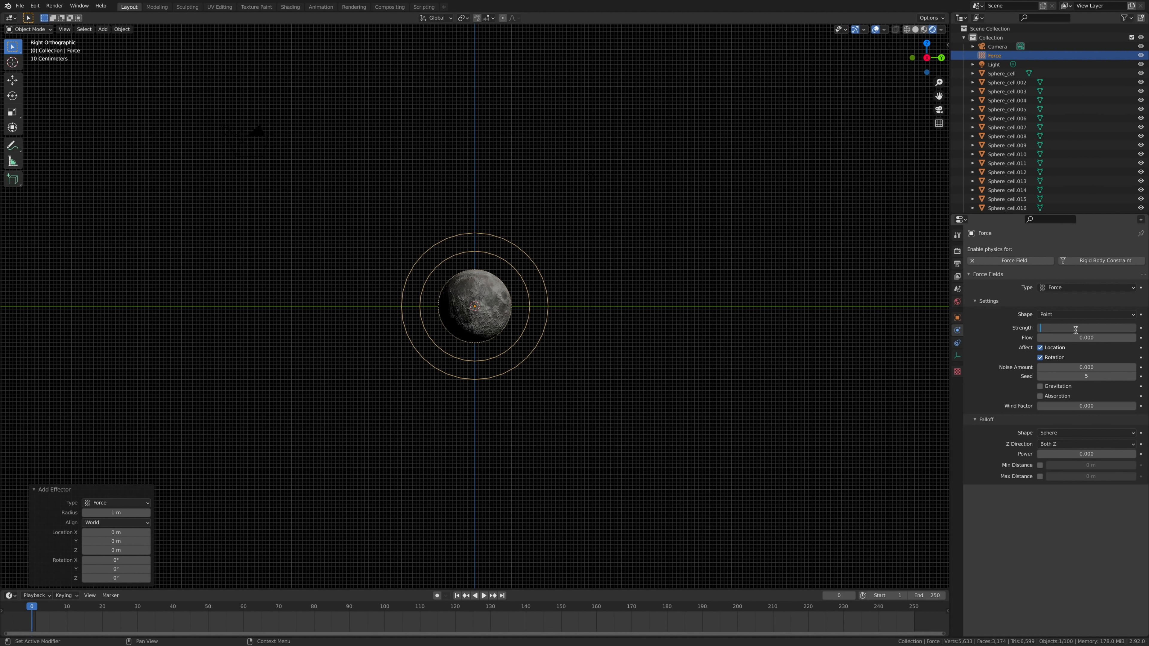
{"action": "type", "text": "230.000"}
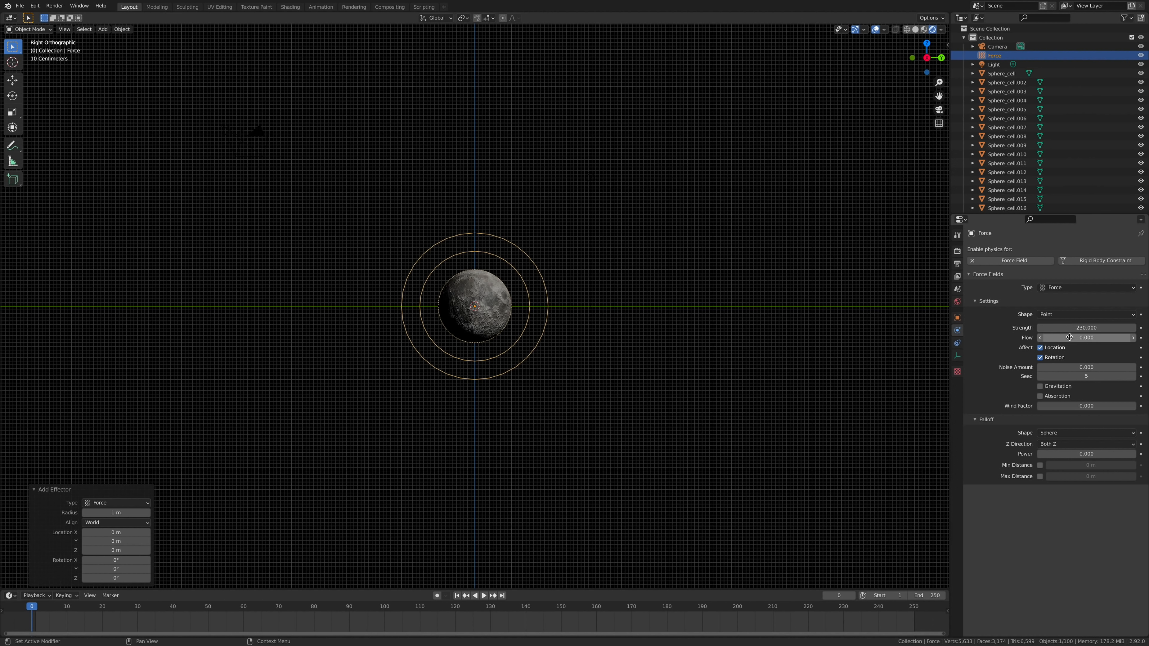
{"action": "left_click", "coordinate": [1087, 337]}
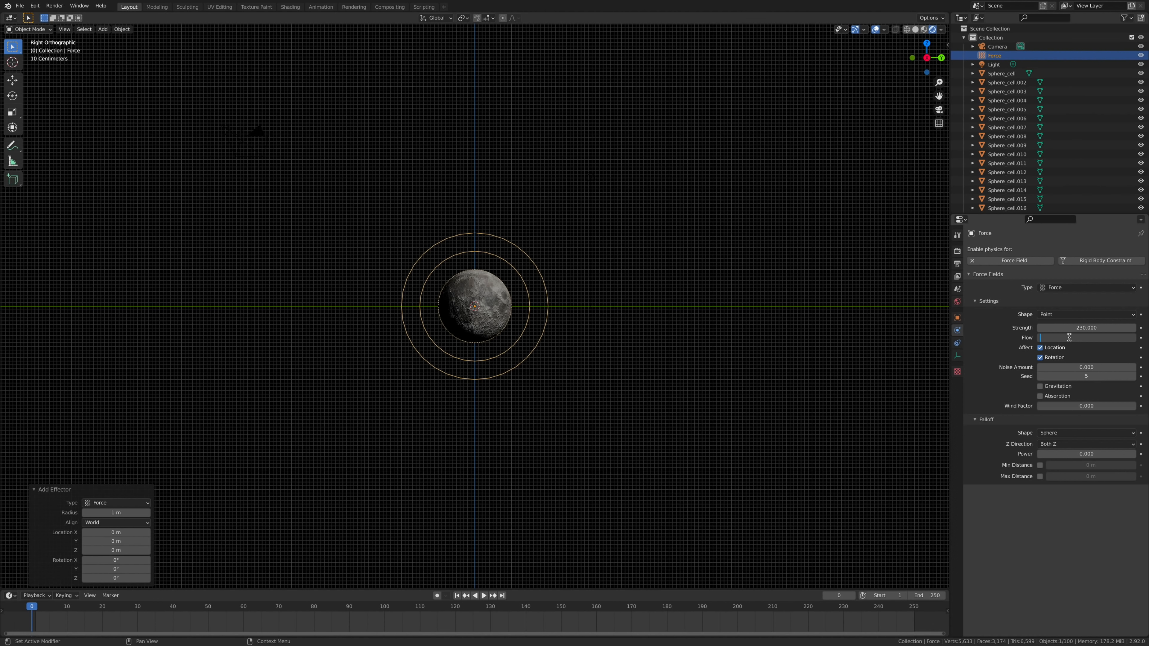
{"action": "left_click", "coordinate": [1087, 337]}
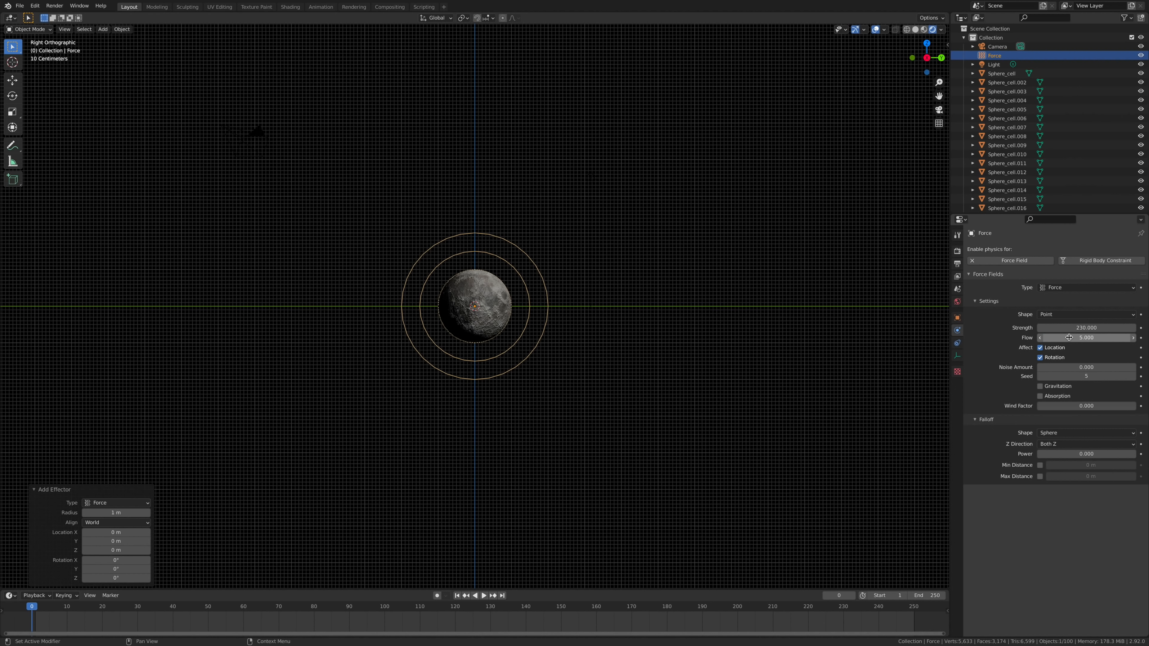
{"action": "left_click", "coordinate": [473, 595]}
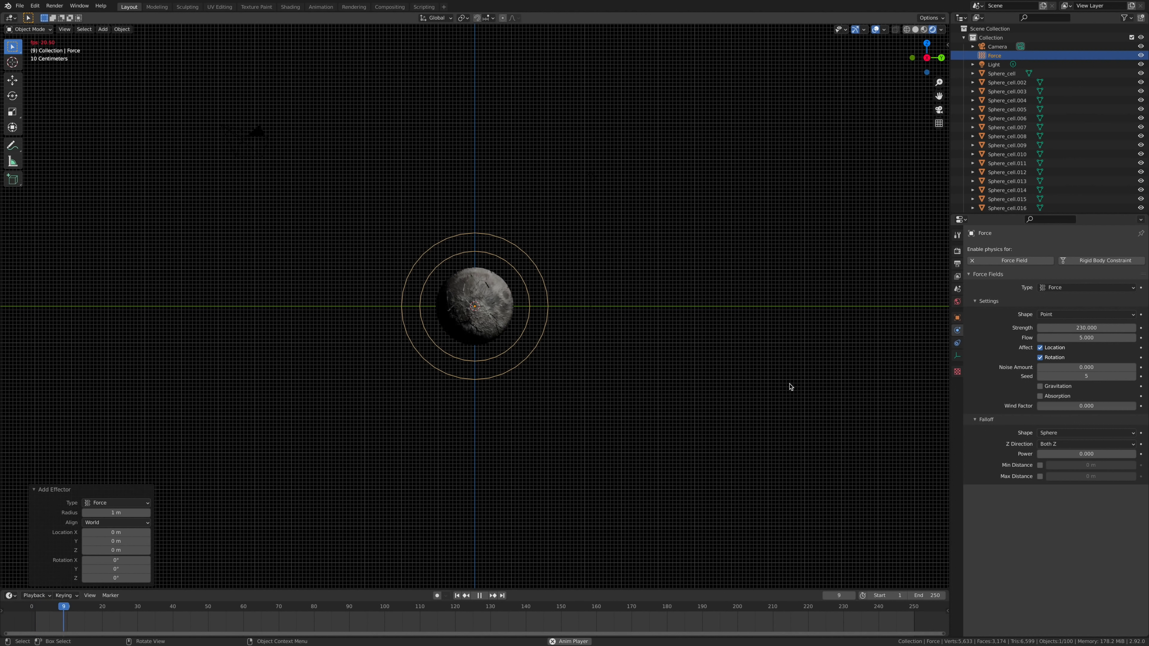
{"action": "left_click", "coordinate": [480, 595]}
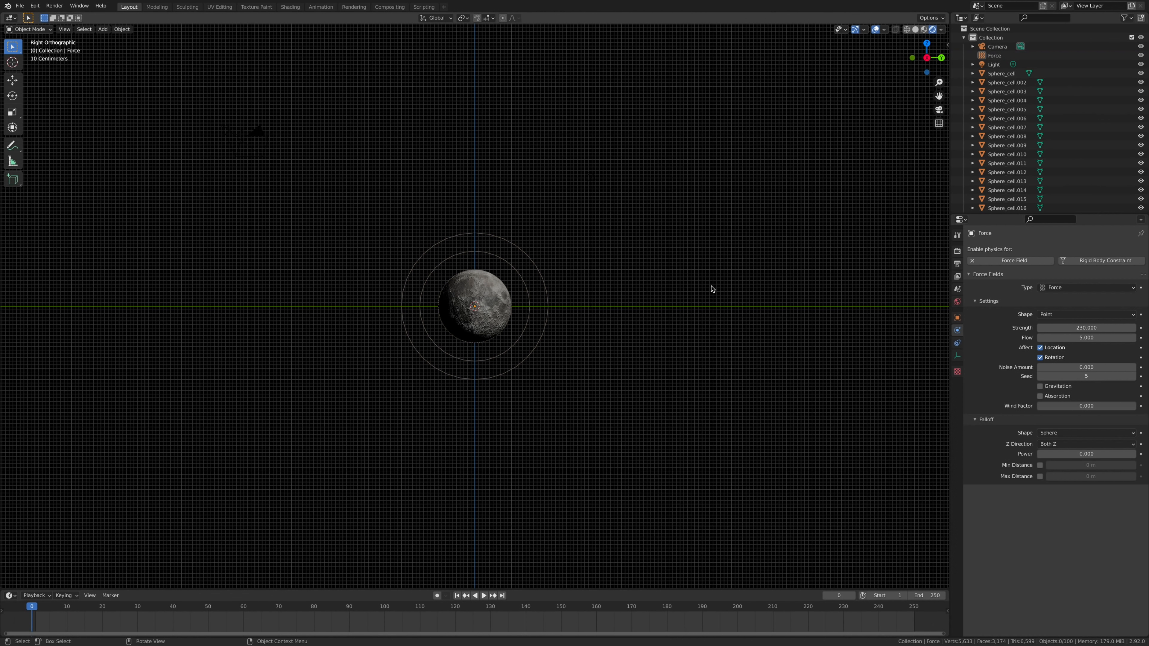
Add a point light at the moon's centre, coloured orange at 500 W power.
{"action": "left_click", "coordinate": [102, 29]}
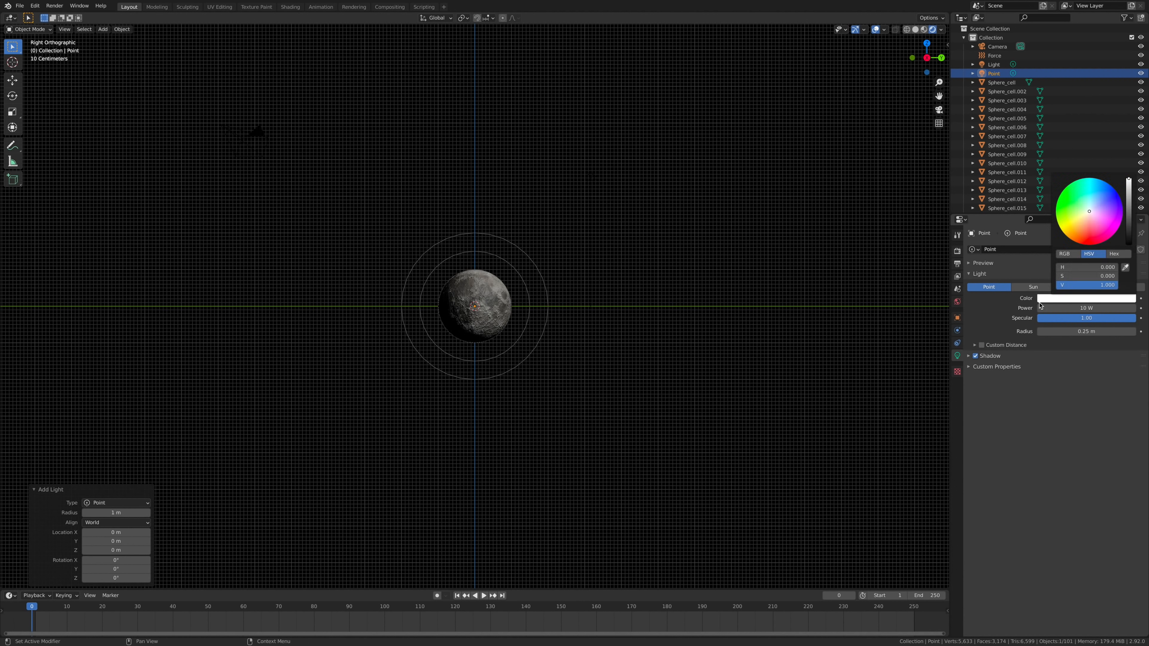
{"action": "left_click", "coordinate": [1075, 230]}
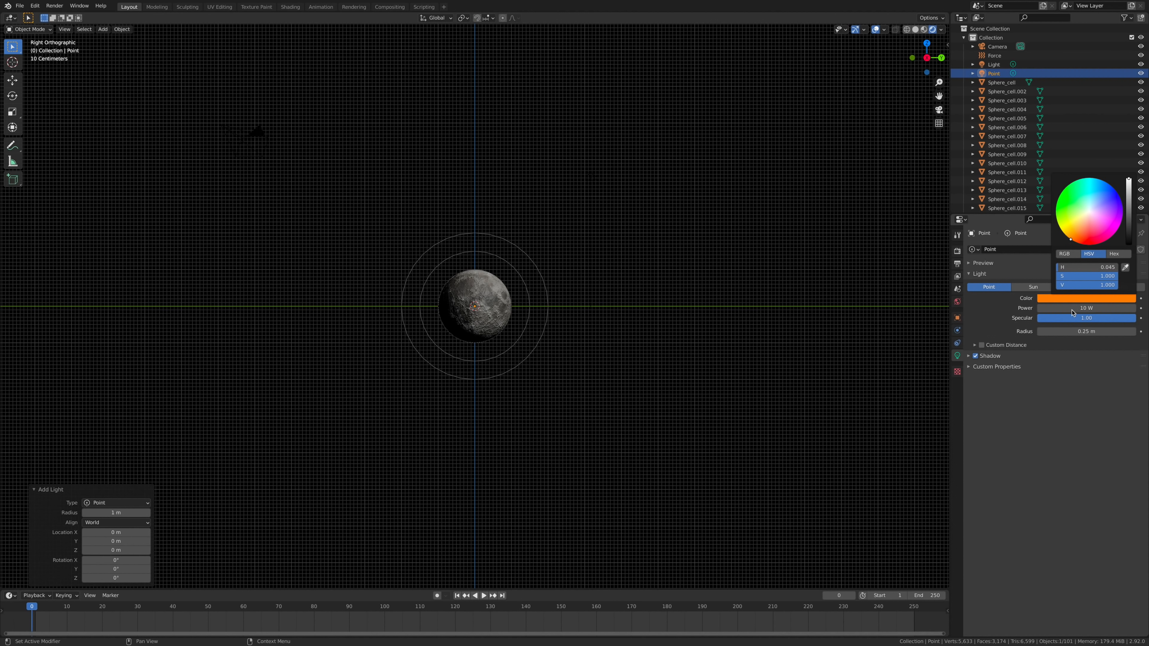
{"action": "left_click", "coordinate": [1071, 307]}
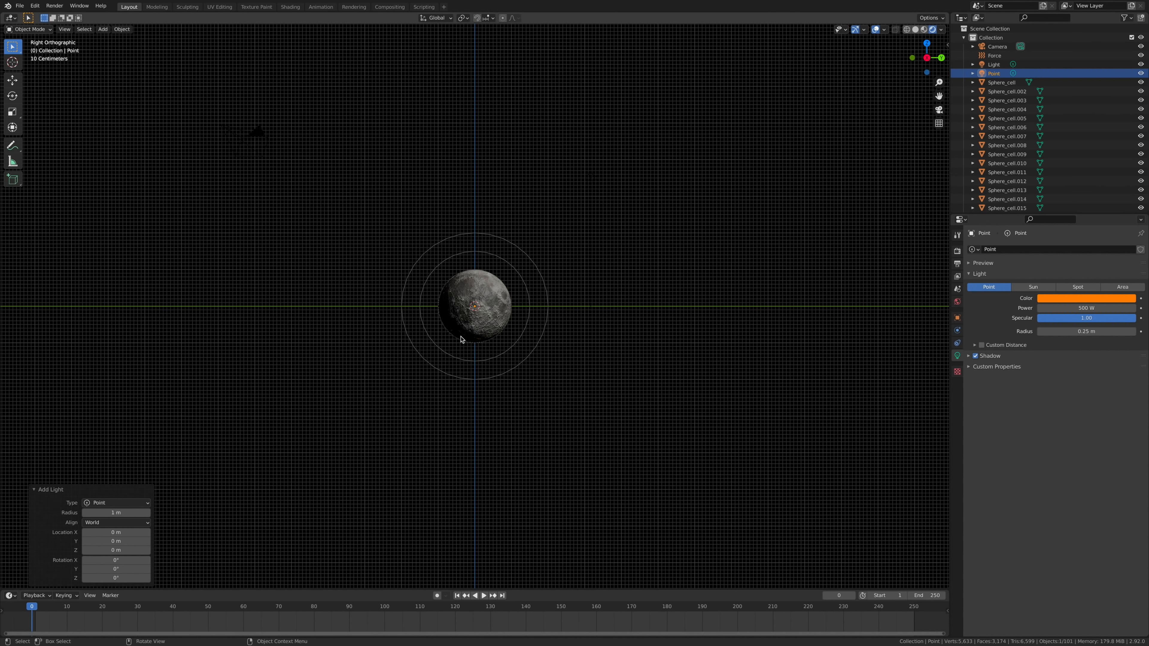
{"action": "mouse_move", "coordinate": [629, 379]}
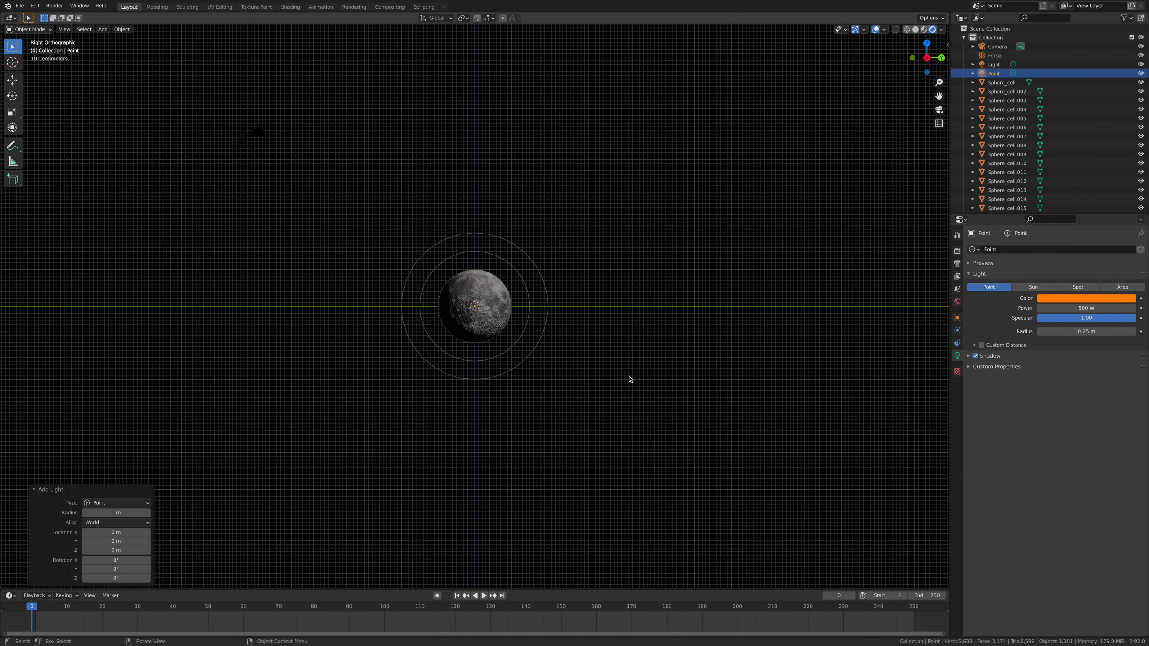
Look through the active camera and preview the explosion animation.
{"action": "left_click", "coordinate": [64, 29]}
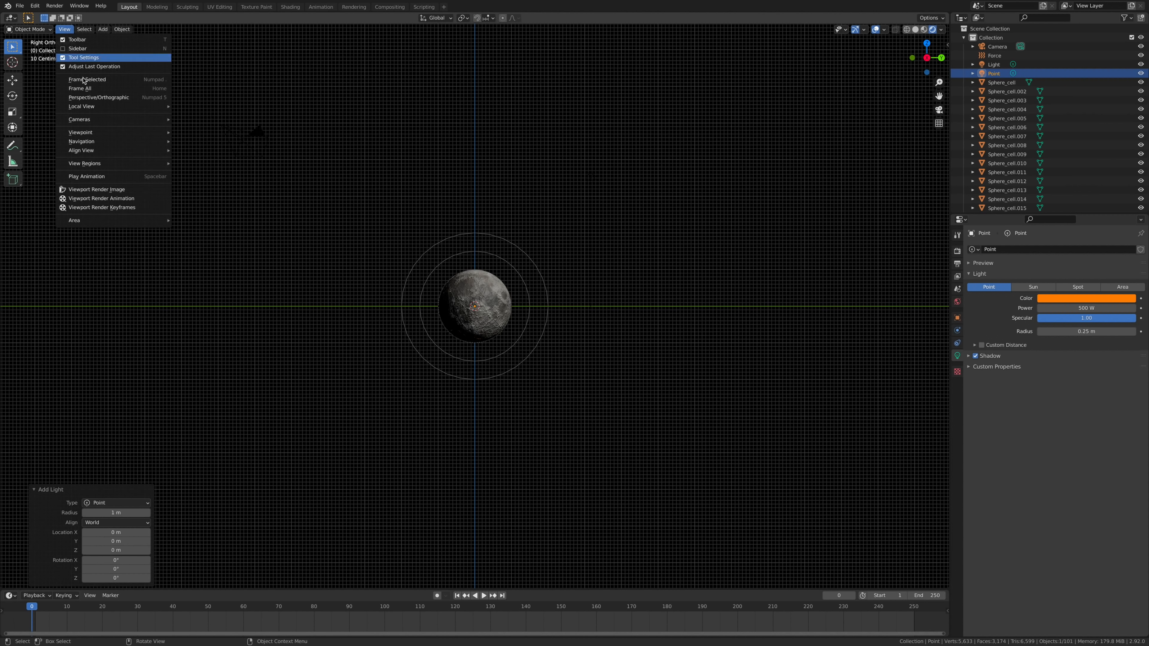
{"action": "left_click", "coordinate": [99, 97]}
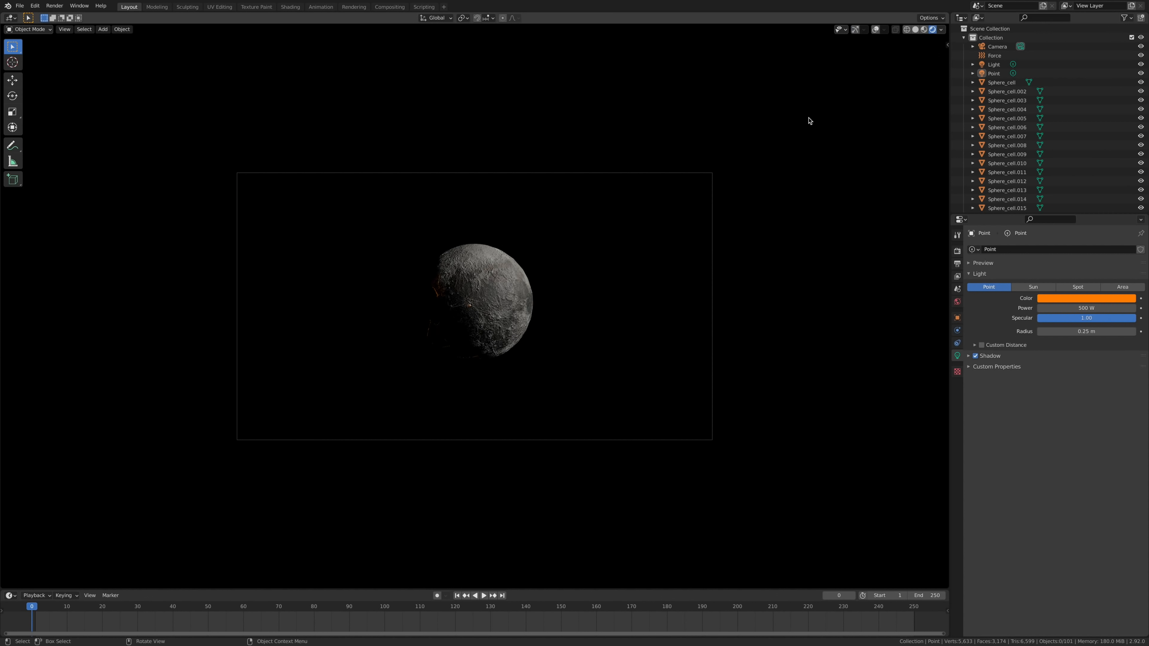
{"action": "left_click", "coordinate": [483, 595]}
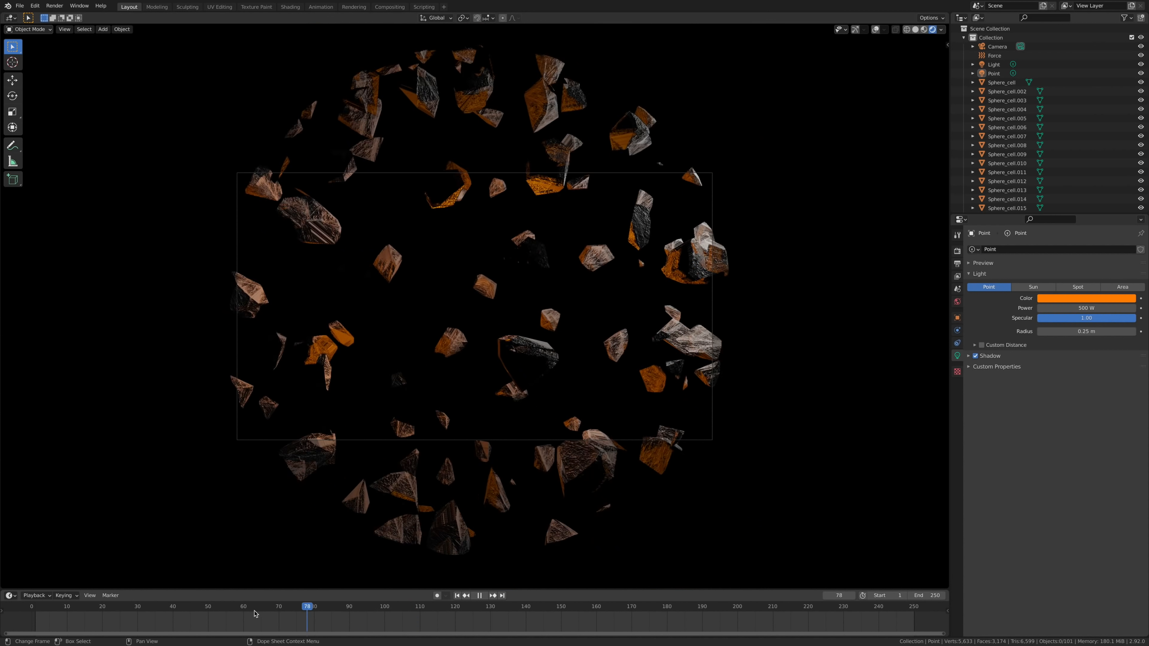
{"action": "left_click", "coordinate": [456, 595]}
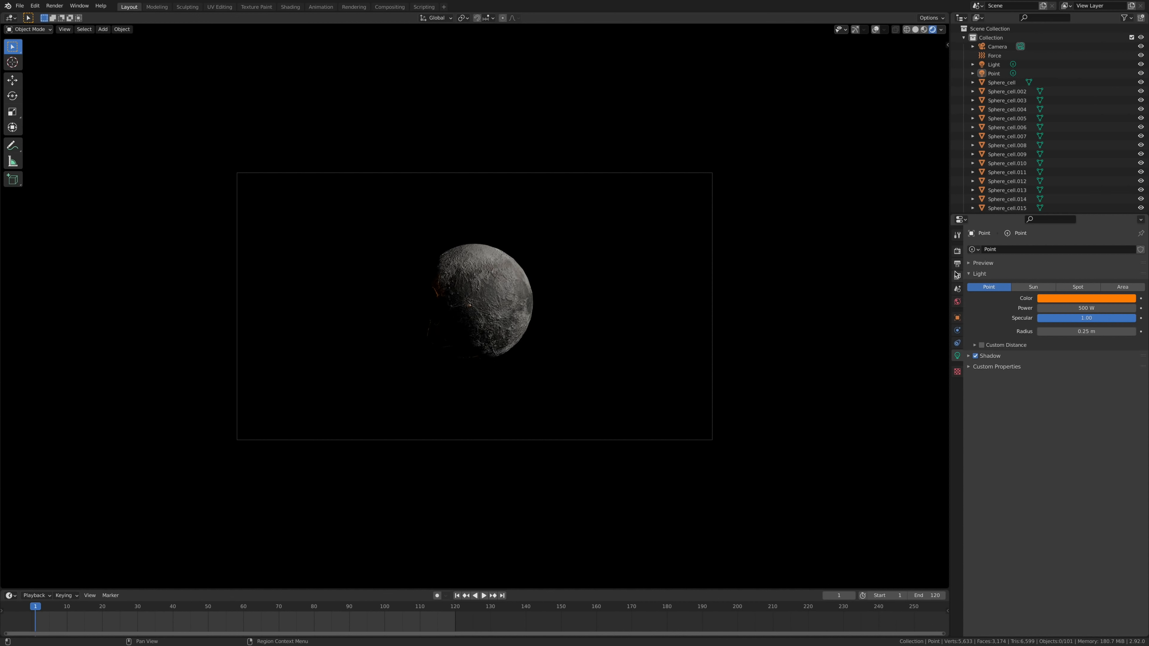
Set render output to FFmpeg Video and show its encoding container options.
{"action": "left_click", "coordinate": [957, 252]}
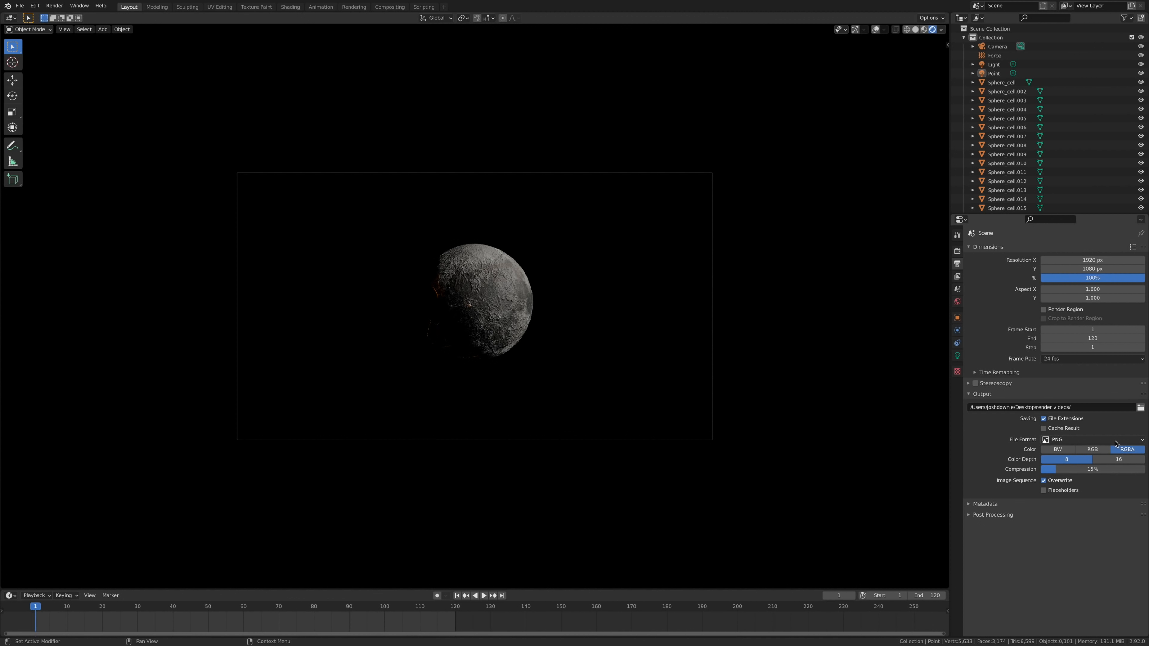
{"action": "left_click", "coordinate": [1092, 439]}
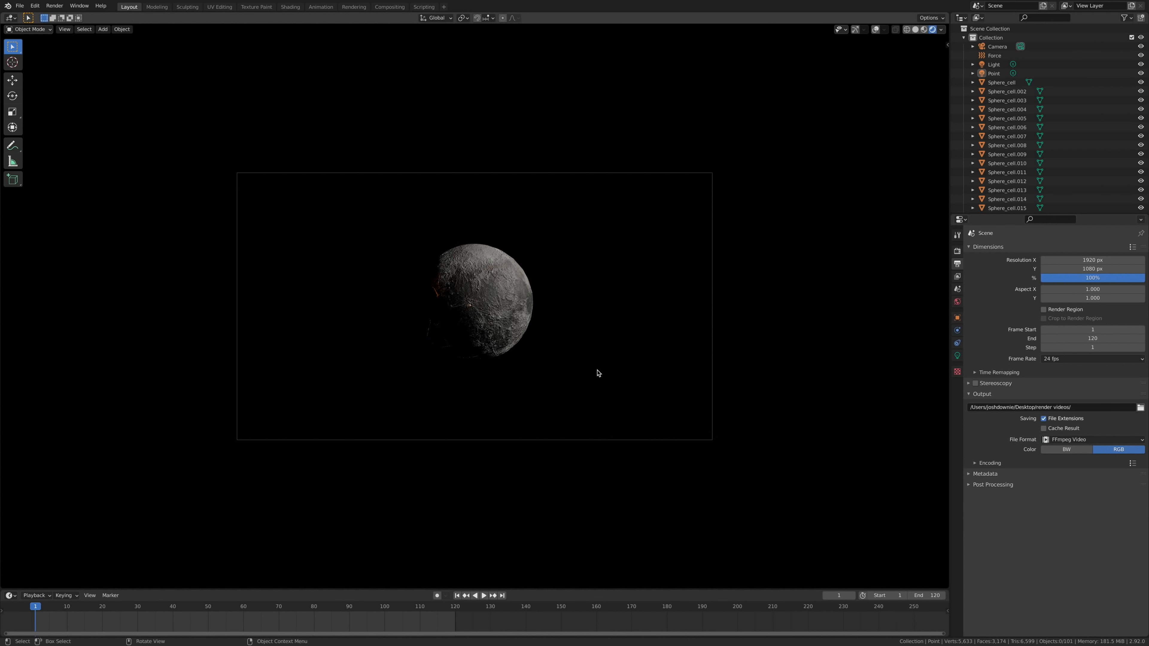
{"action": "left_click", "coordinate": [975, 463]}
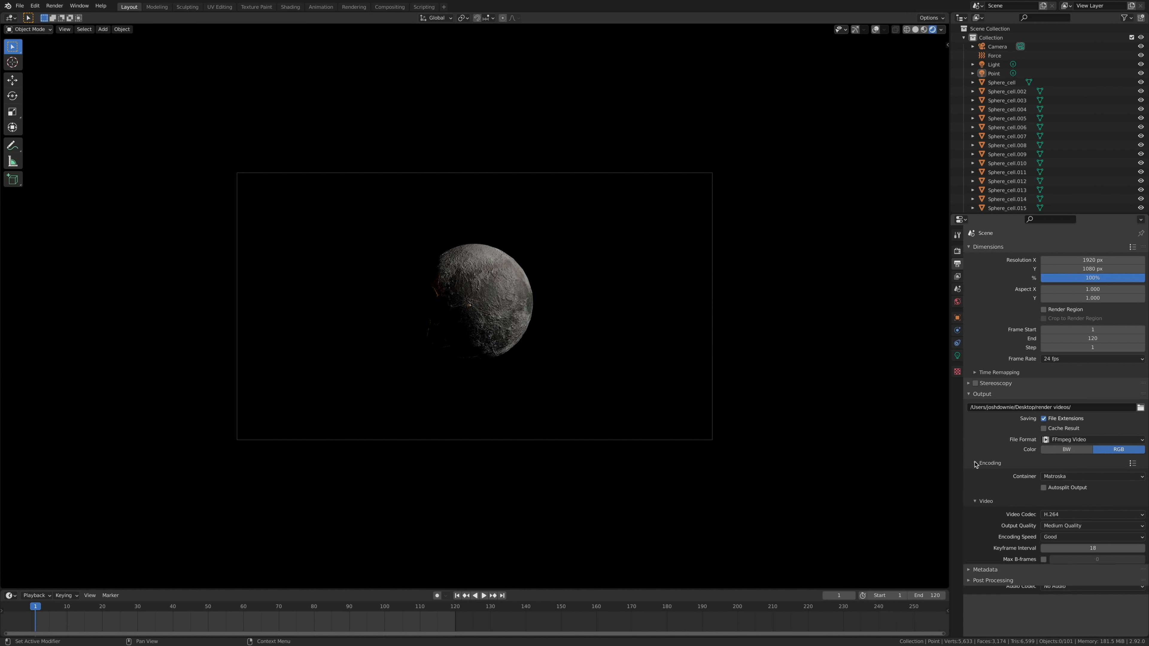
{"action": "left_click", "coordinate": [1091, 476]}
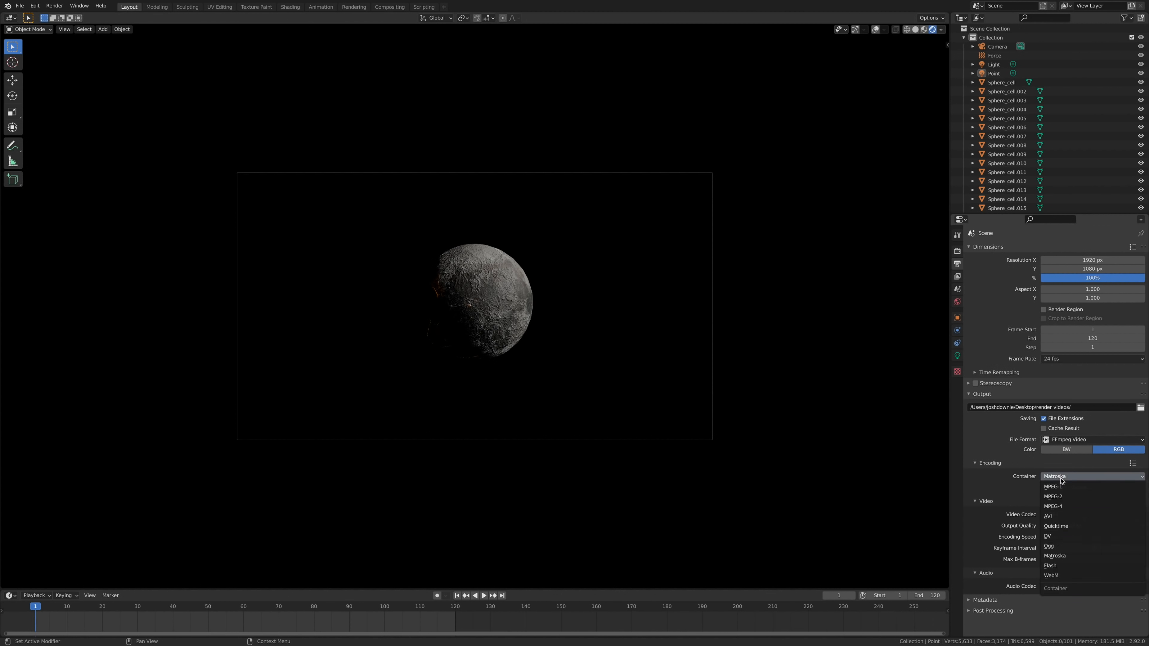